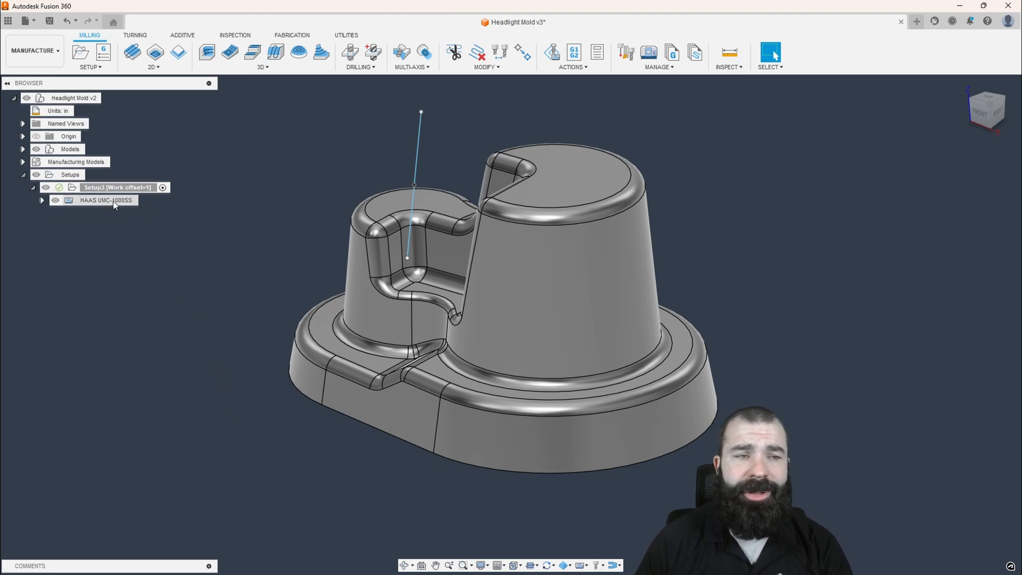
- Start a new Steep and Shallow finishing operation from the 3D milling operations
click(117, 188)
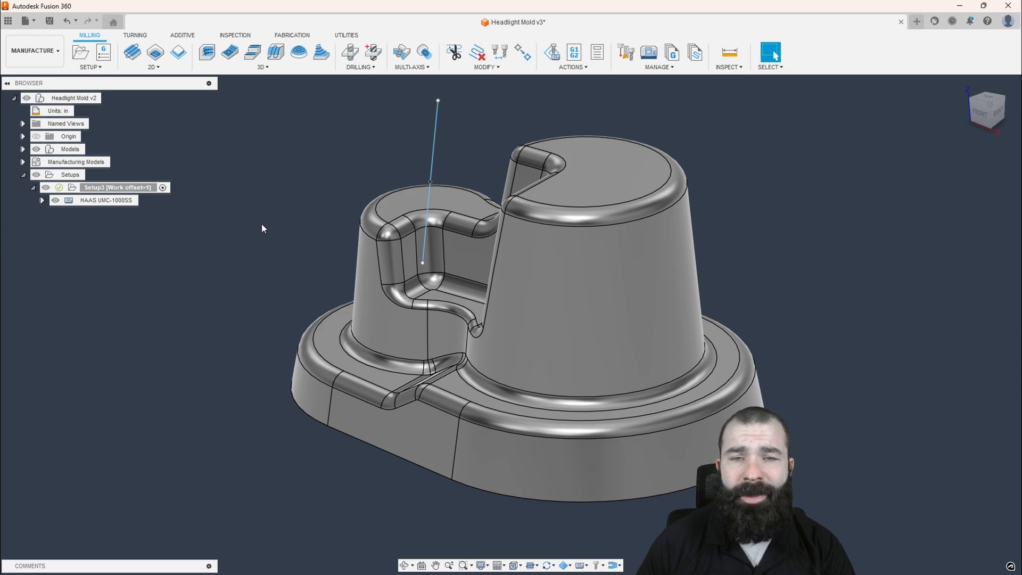
mouse_move(261, 155)
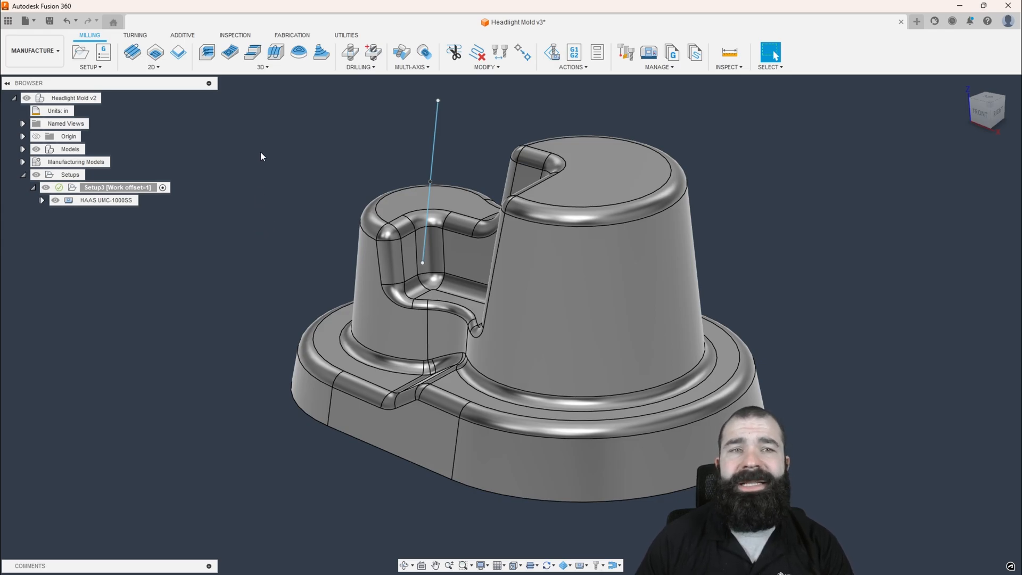
click(262, 56)
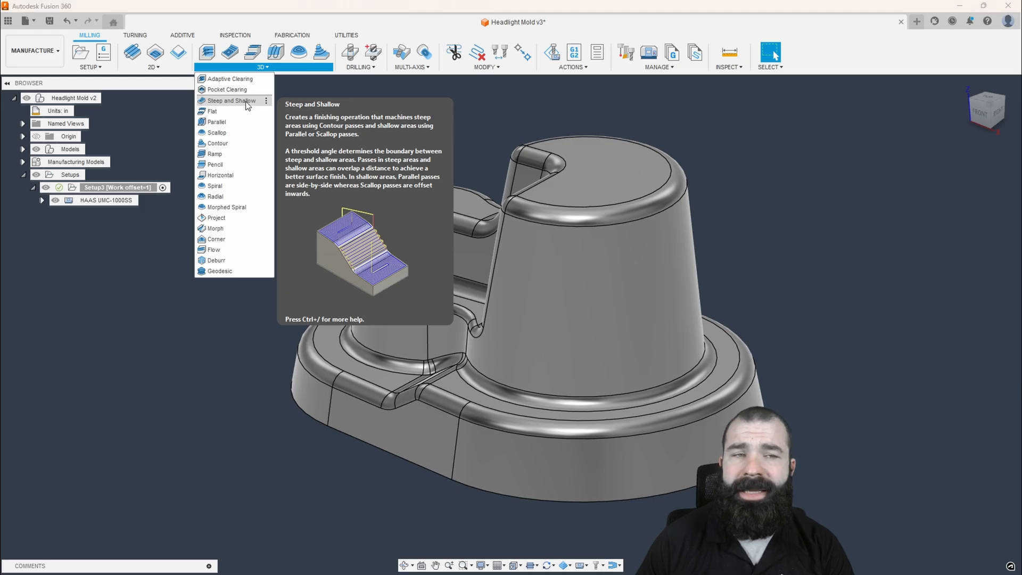
click(228, 100)
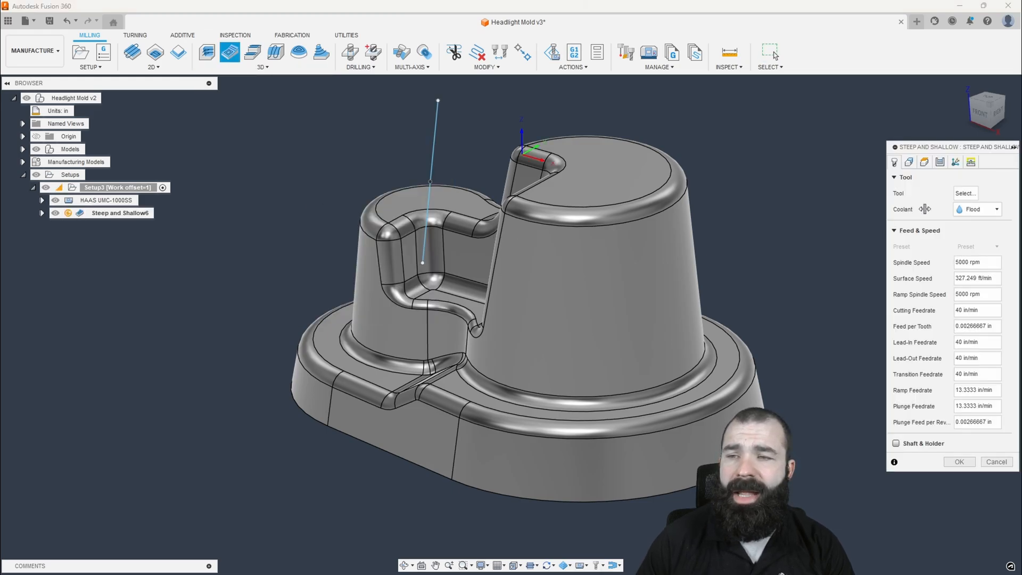
- Assign the 1/2-inch ball endmill from the tool library as the cutter
click(966, 192)
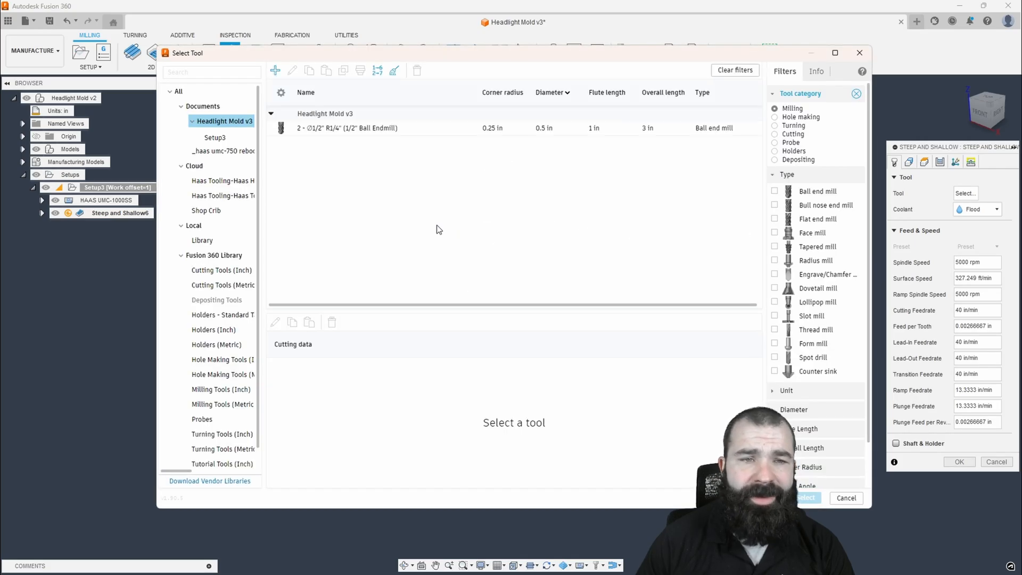
click(347, 128)
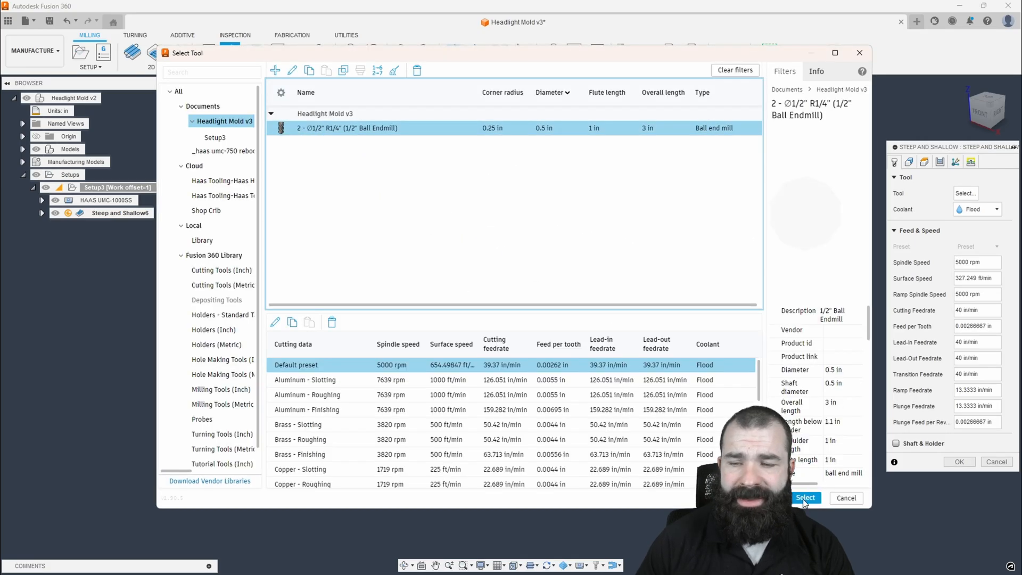
click(805, 497)
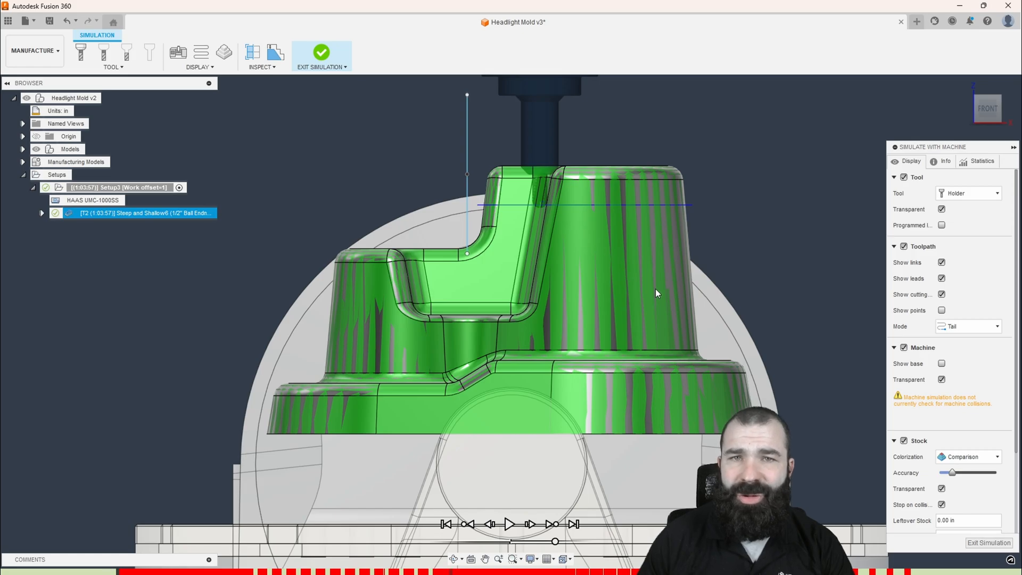
- Leave the machine simulation and reopen the Steep and Shallow6 operation for editing
click(320, 55)
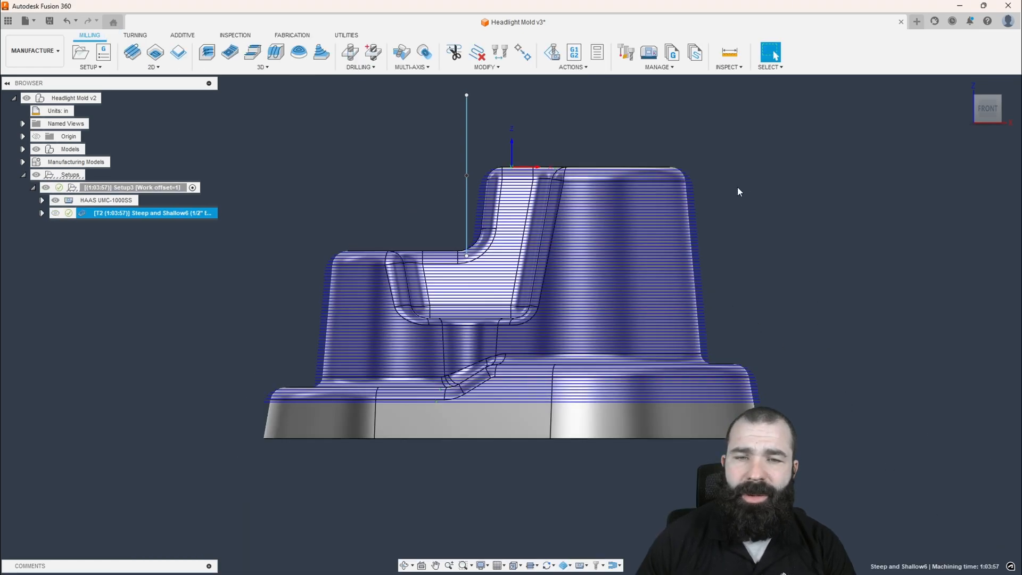
click(150, 213)
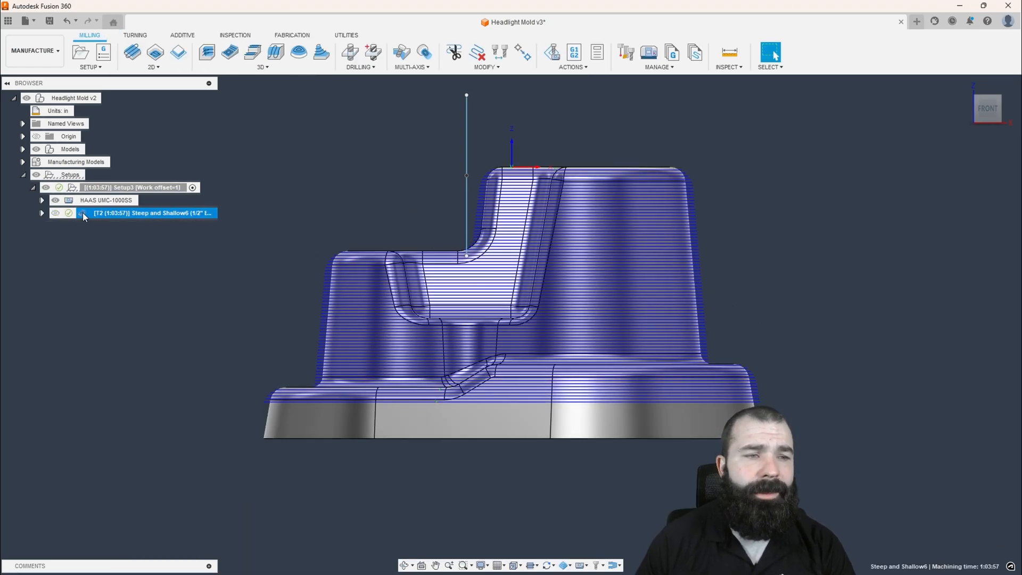
double_click(152, 213)
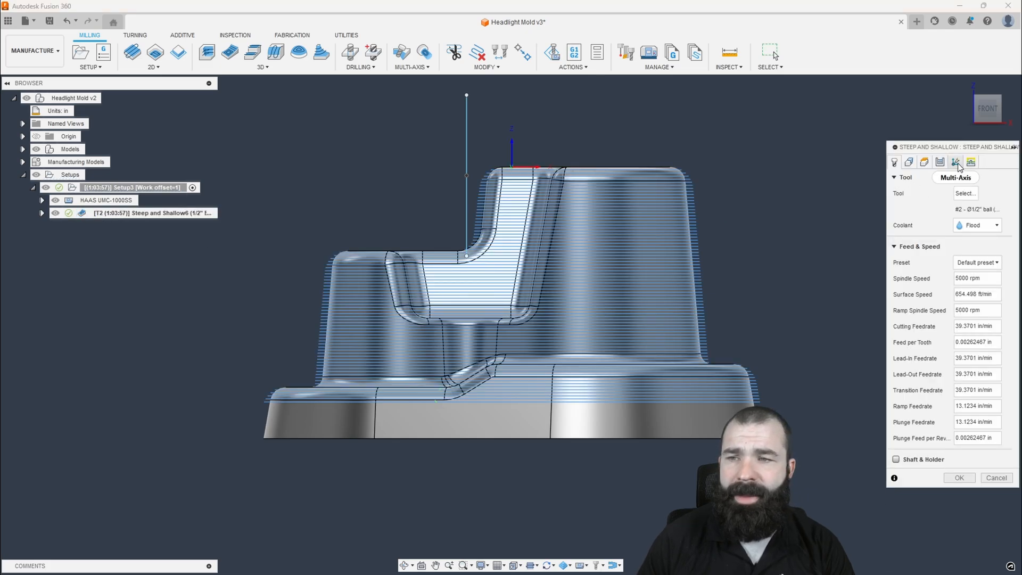
- Set Machining Type to 5-axis with automatic collision avoidance and regenerate the toolpath
click(956, 162)
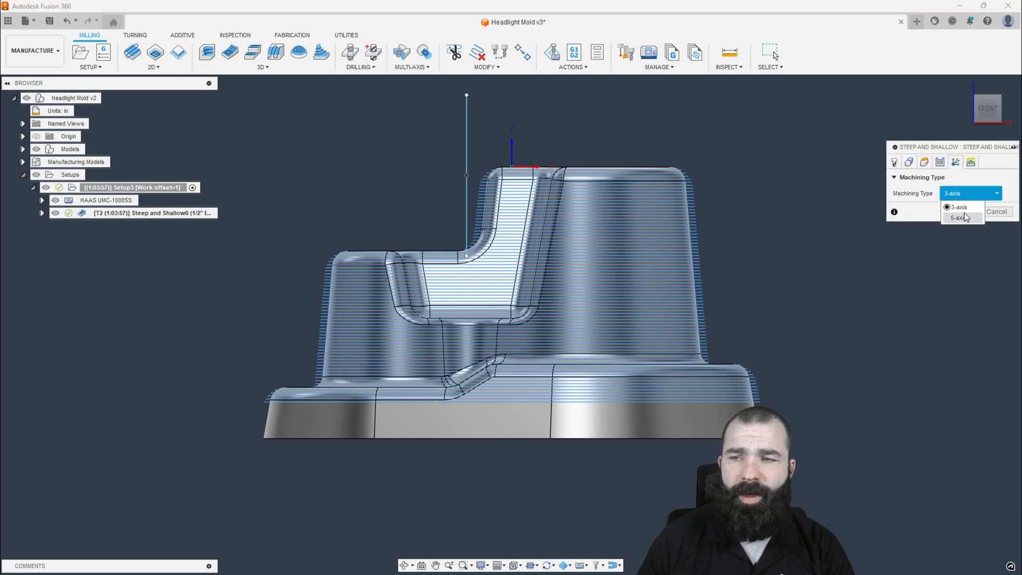
click(956, 217)
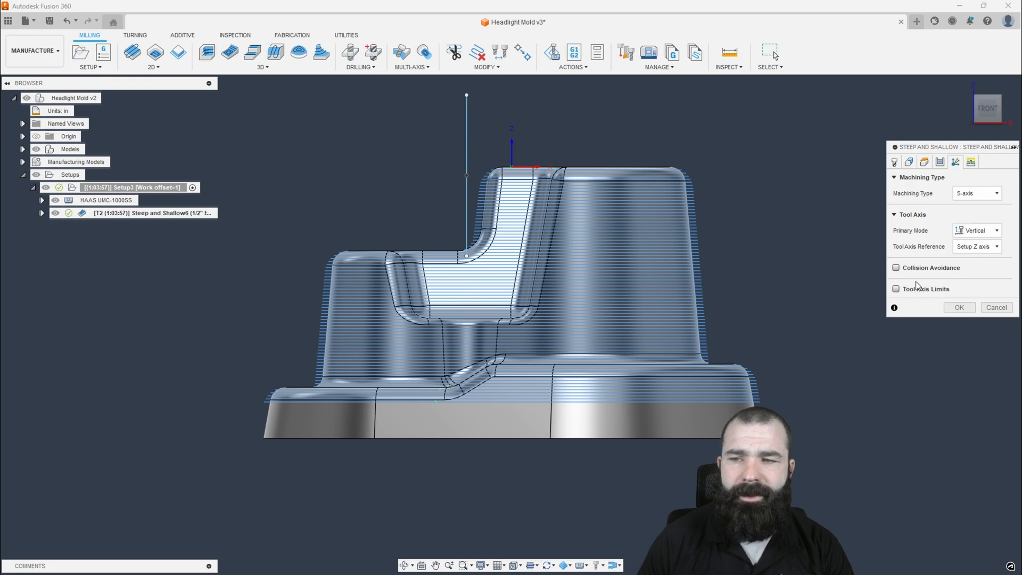
click(896, 267)
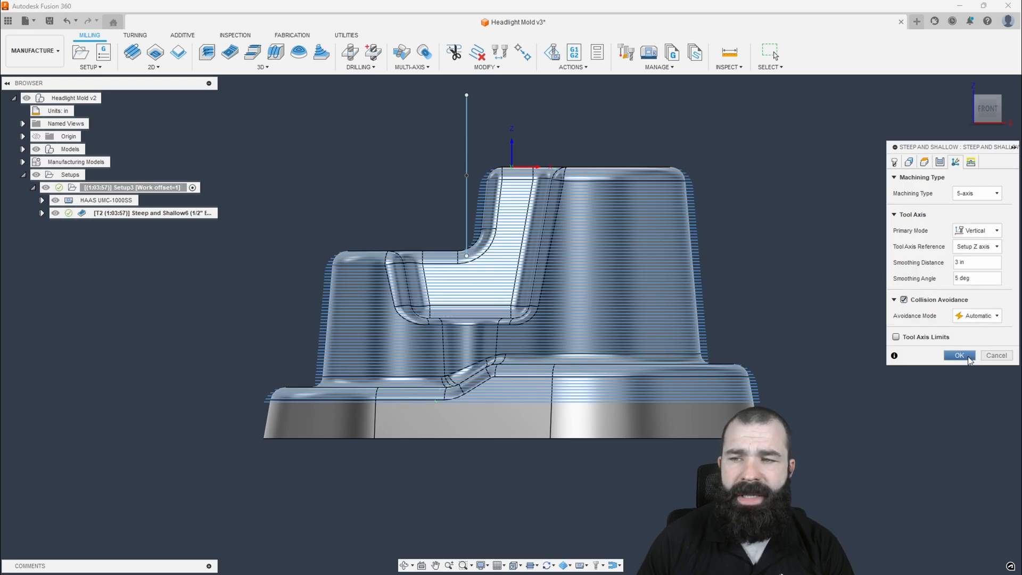
click(958, 356)
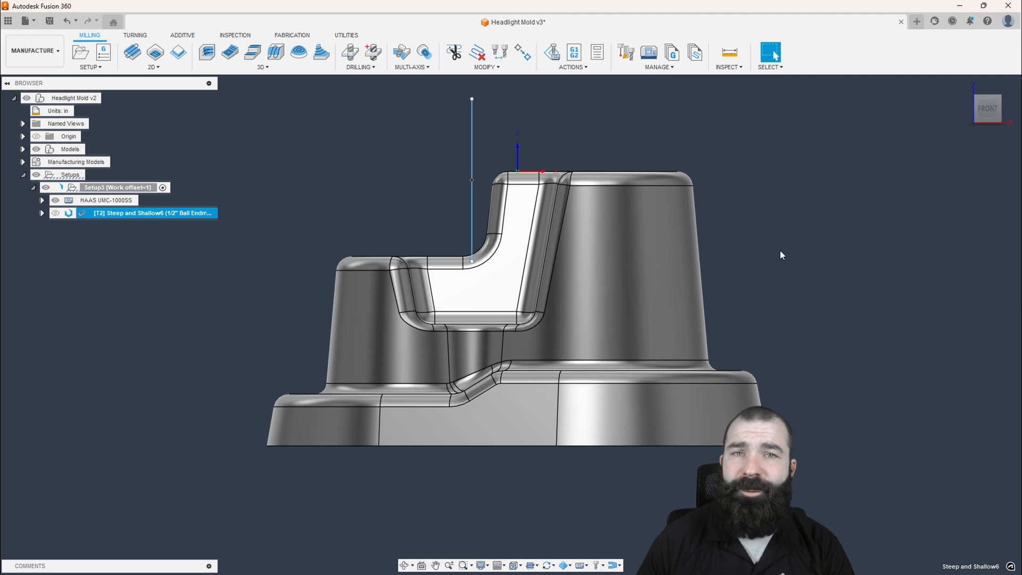
mouse_move(777, 256)
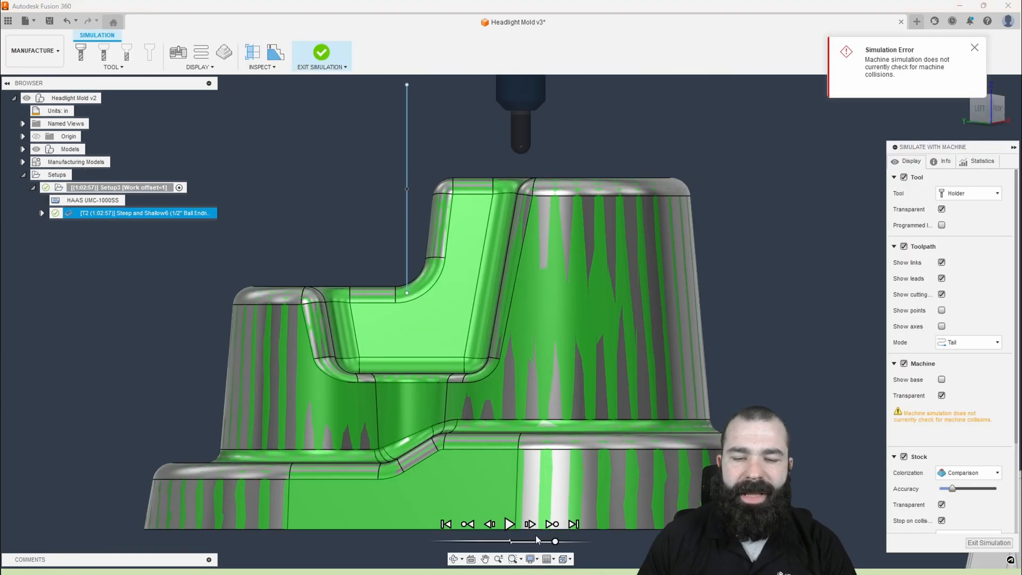
- Play the 5-axis machine simulation through, watching the head tilt, then exit it
click(509, 523)
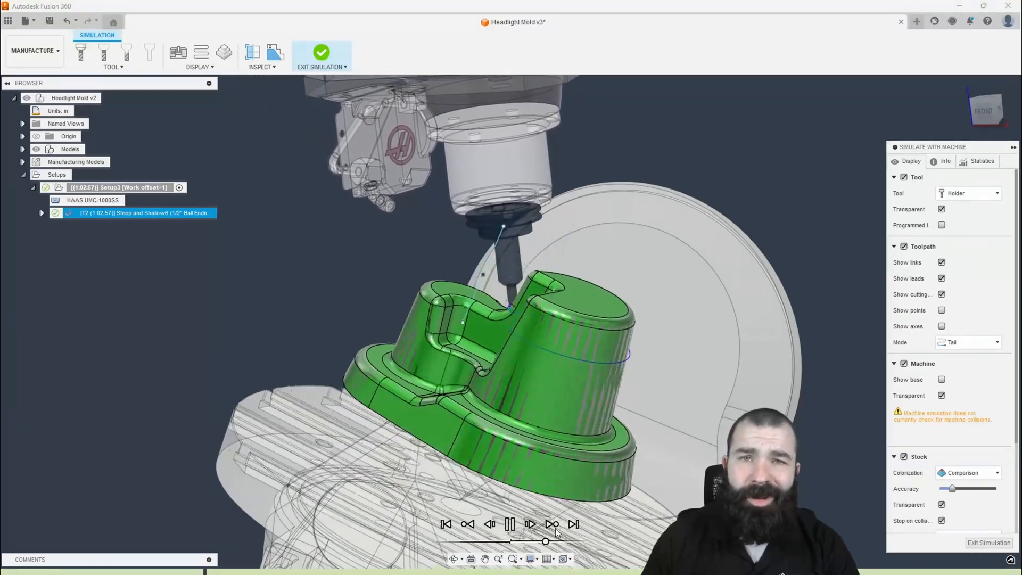
mouse_move(551, 524)
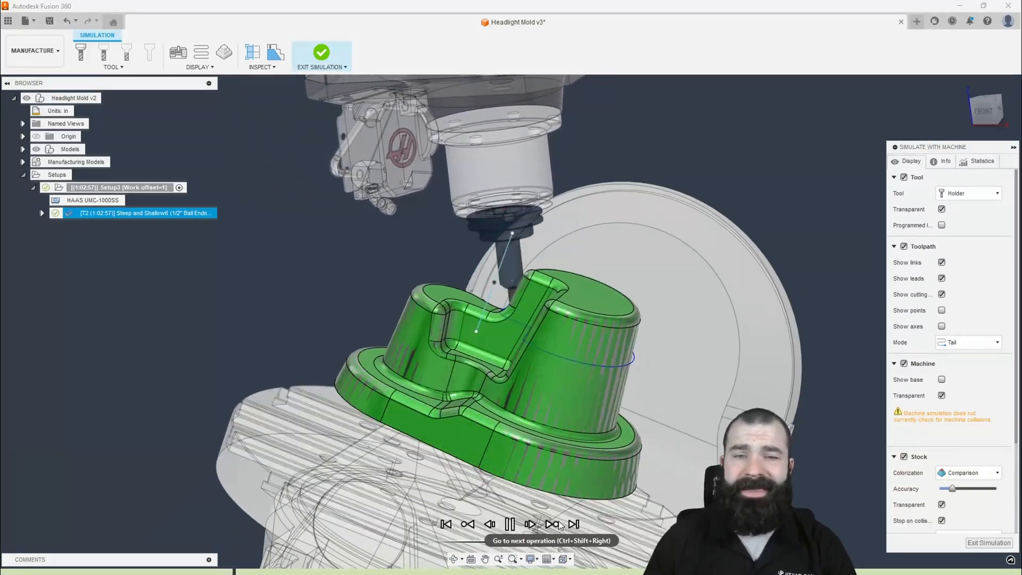
click(553, 524)
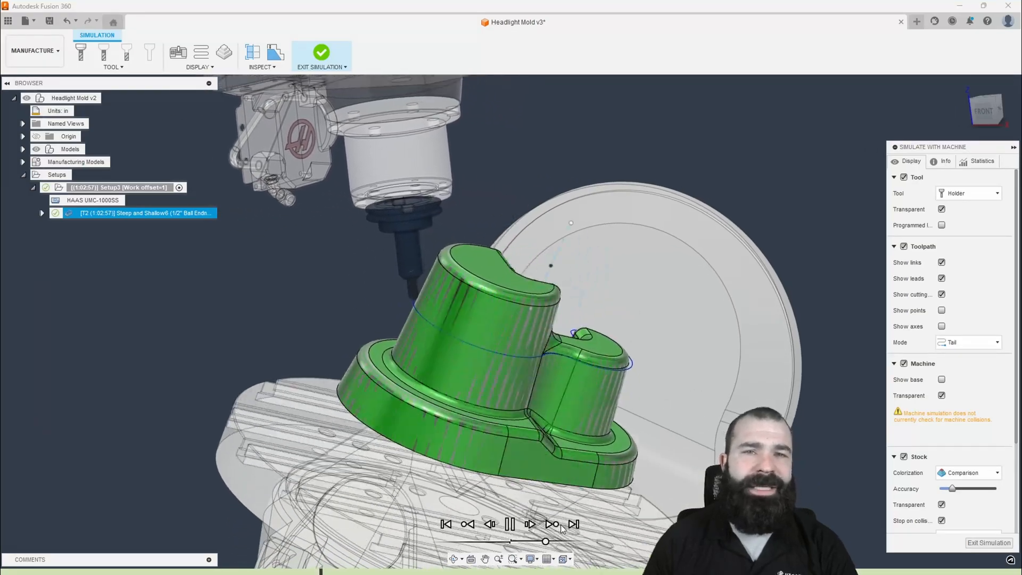
click(530, 524)
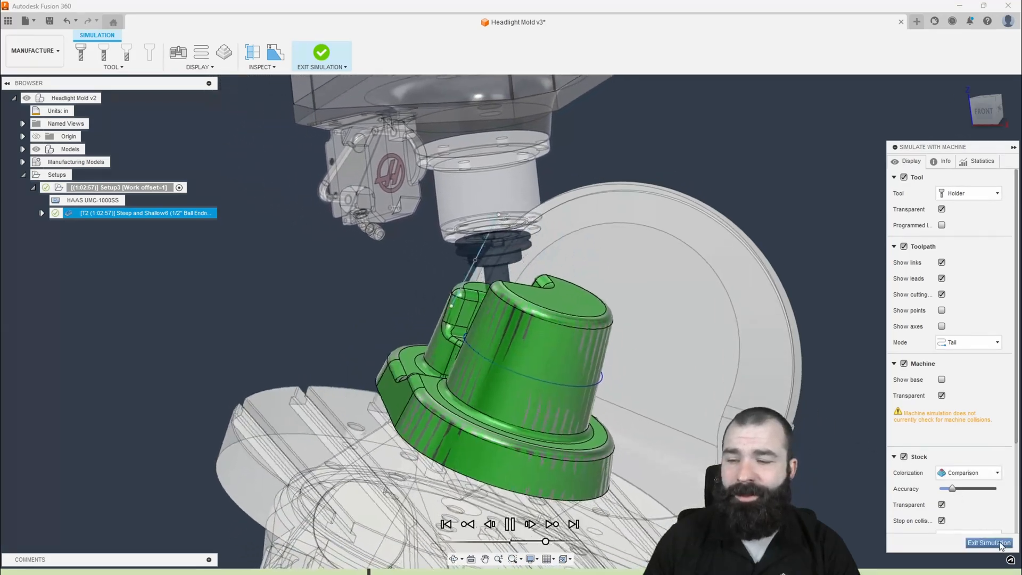
click(987, 541)
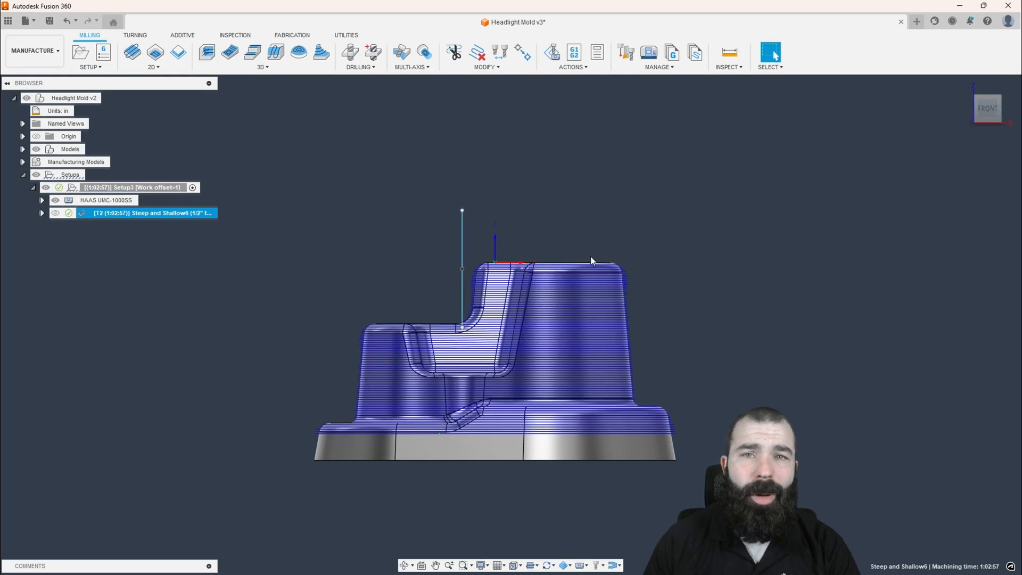
mouse_move(370, 264)
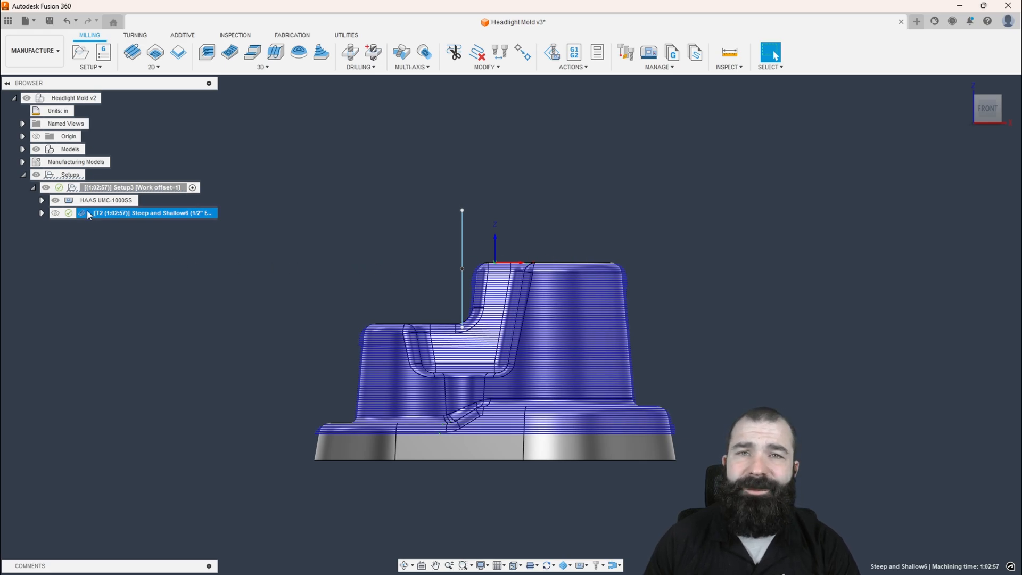
double_click(150, 213)
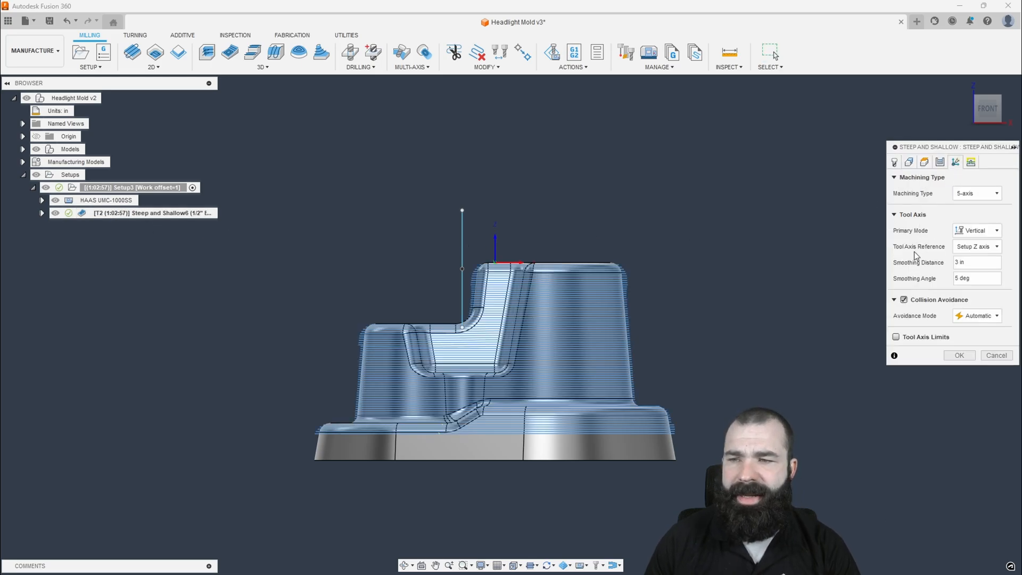
click(976, 230)
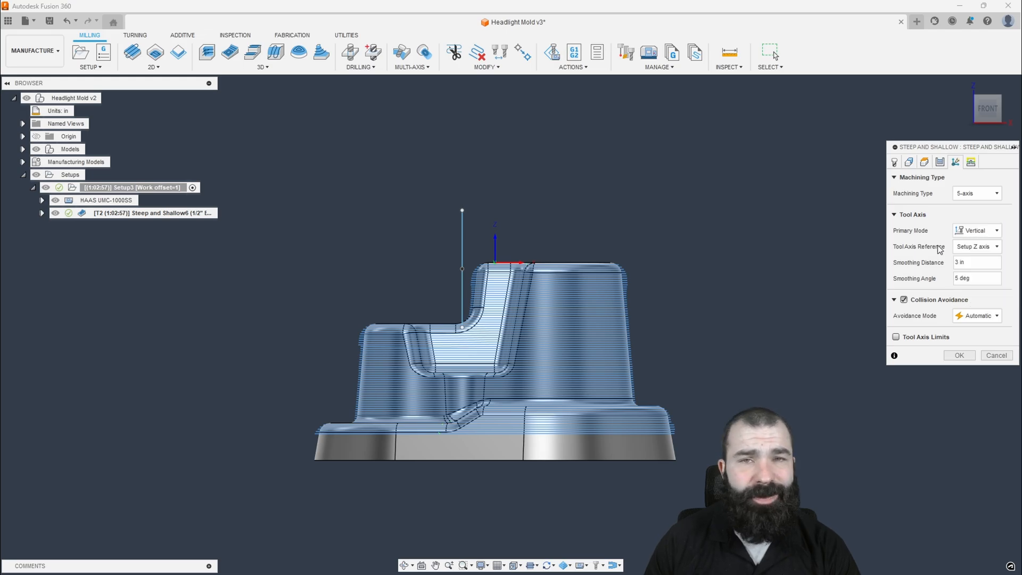
click(908, 162)
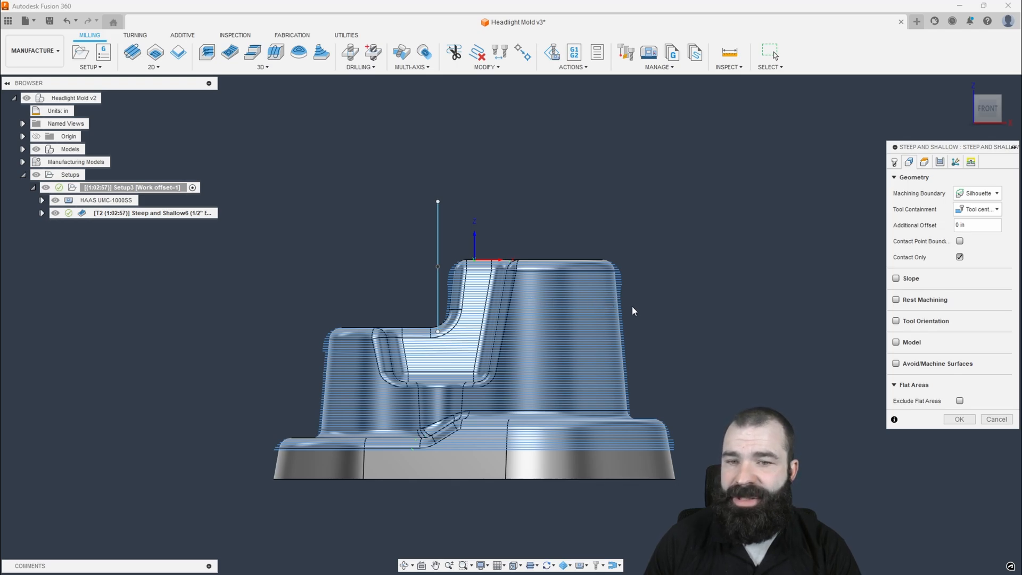
mouse_move(533, 137)
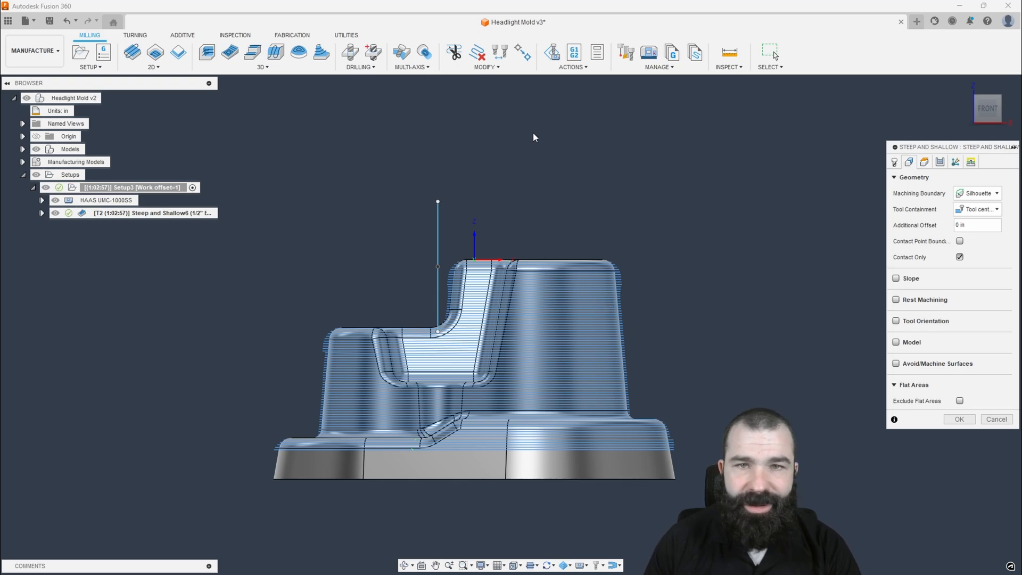
mouse_move(478, 229)
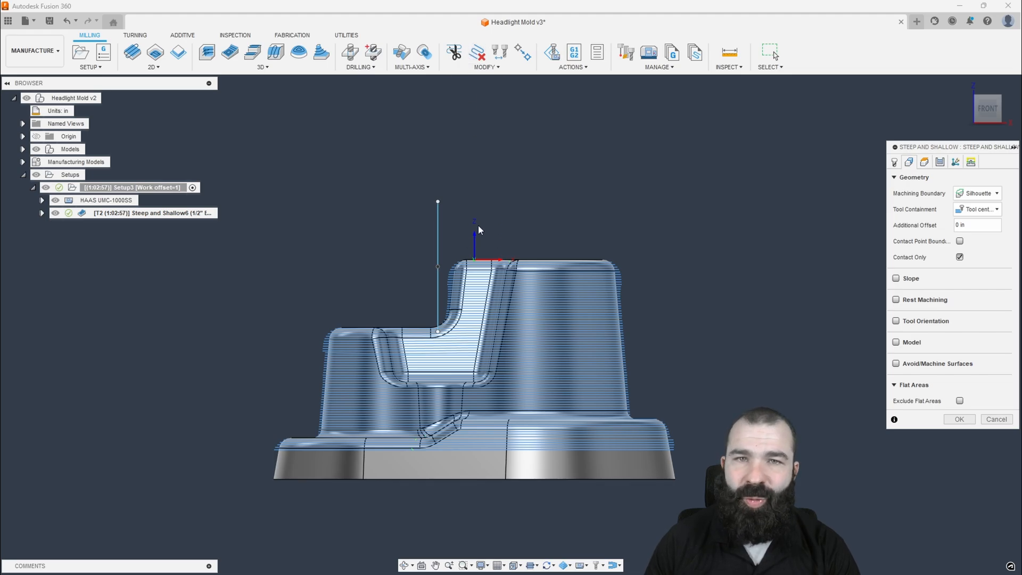
mouse_move(475, 178)
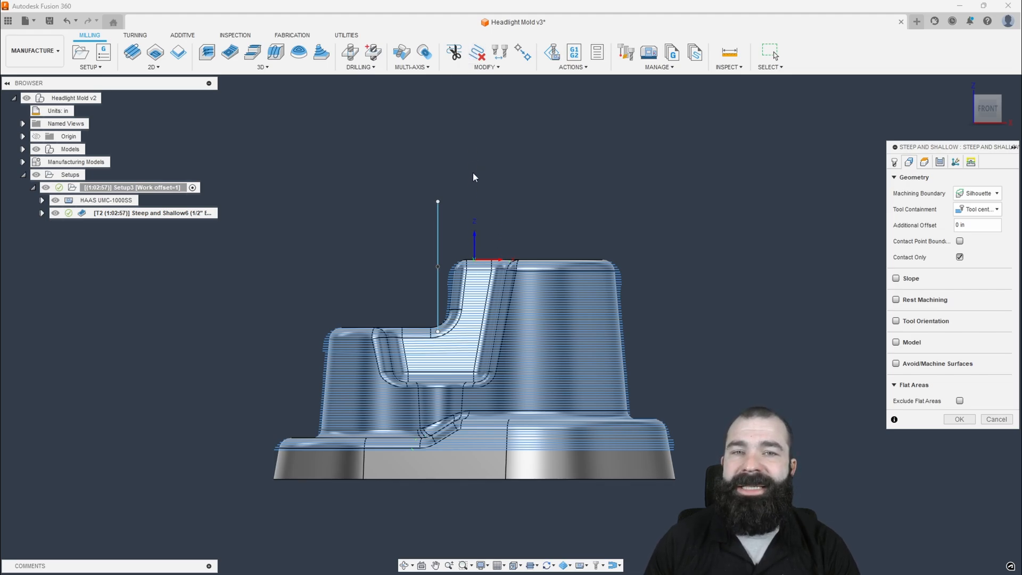
mouse_move(527, 281)
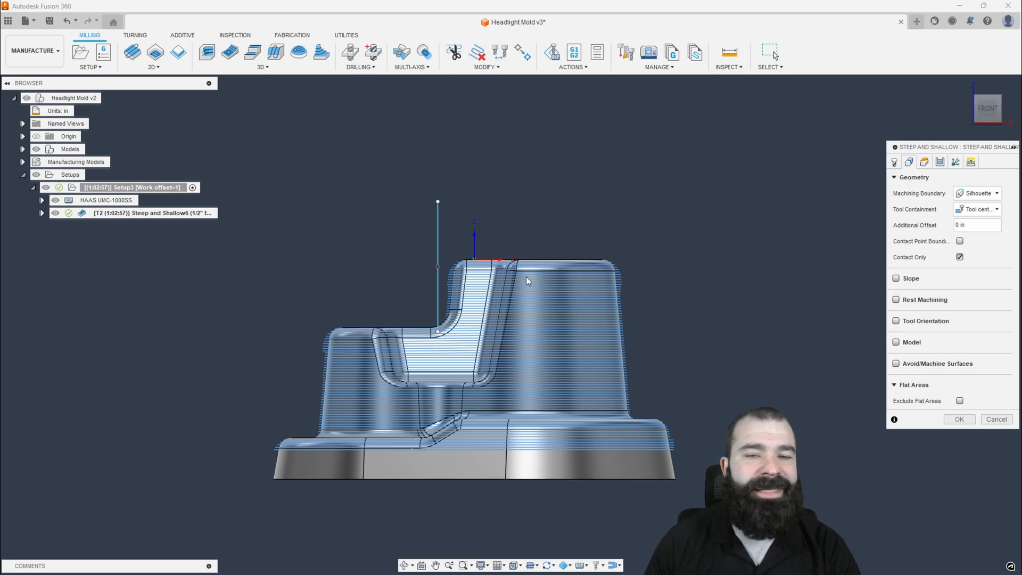
mouse_move(562, 360)
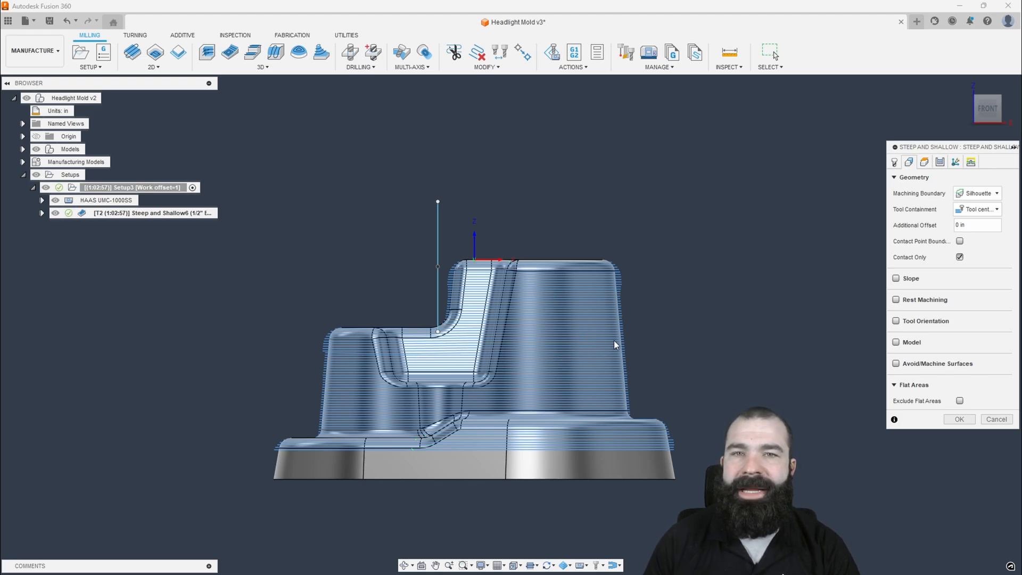
mouse_move(589, 342)
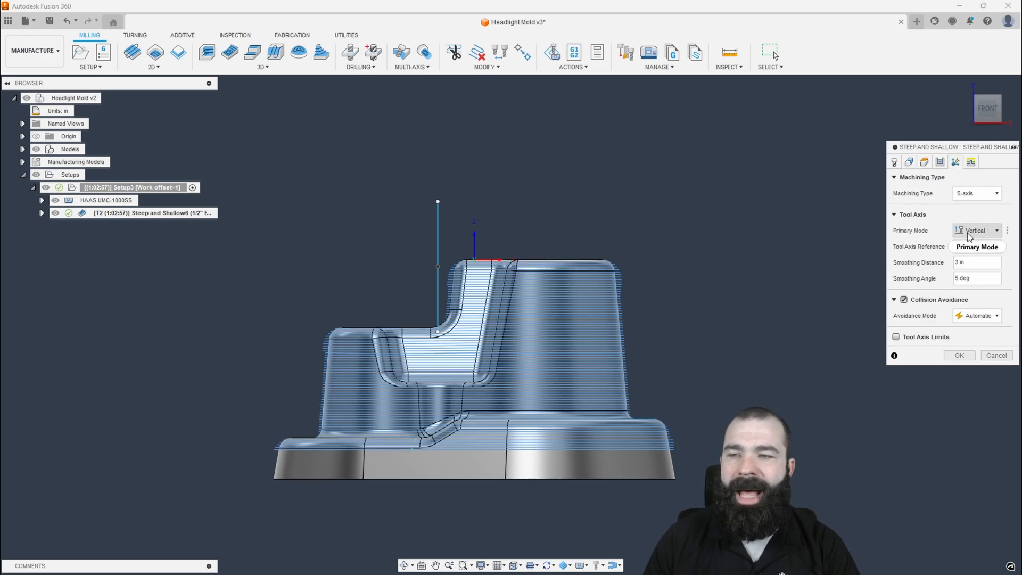
- Set the tool axis Primary Mode to Lead and lean with a 20° lean angle and regenerate
click(976, 230)
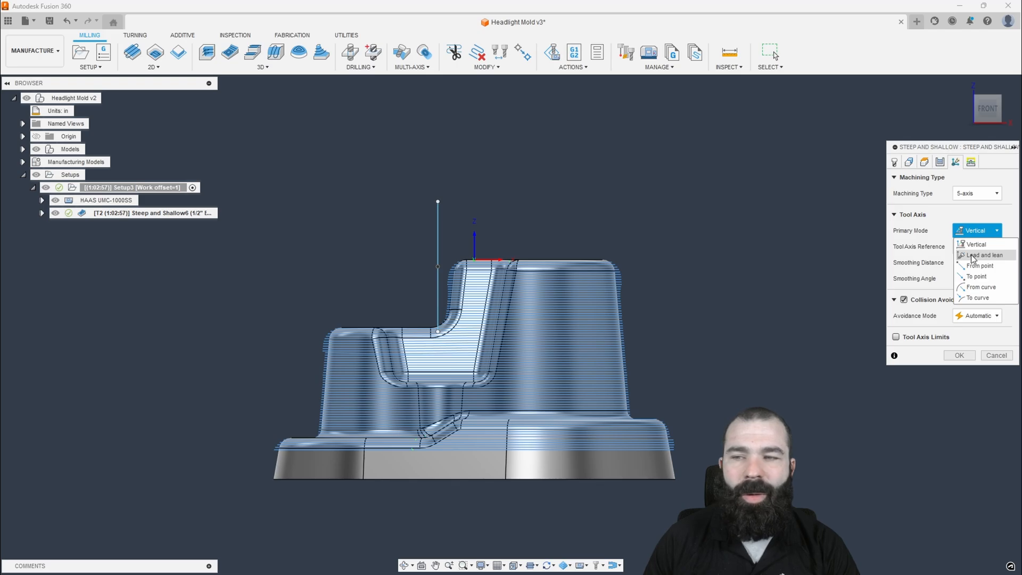
click(982, 254)
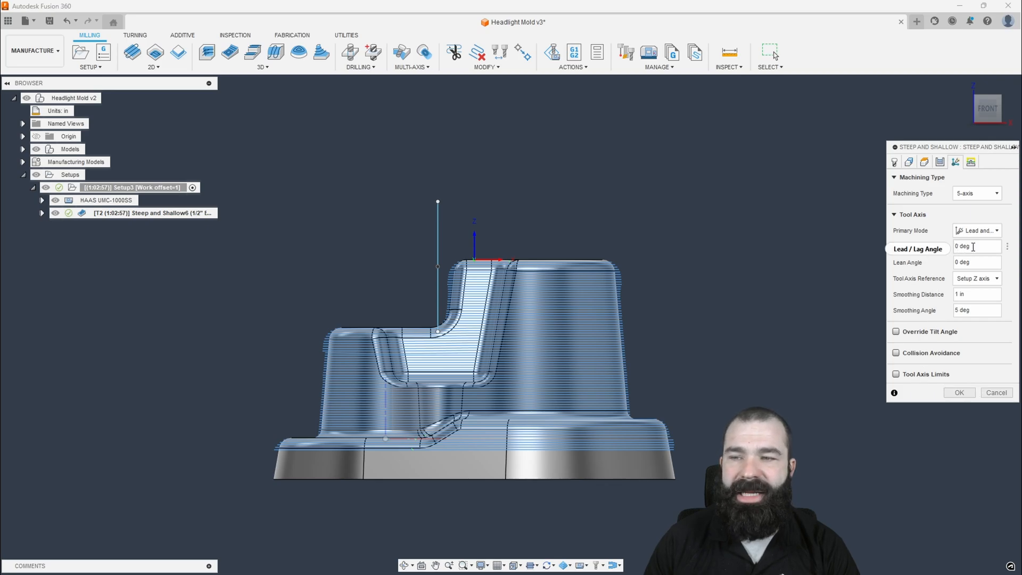
click(976, 262)
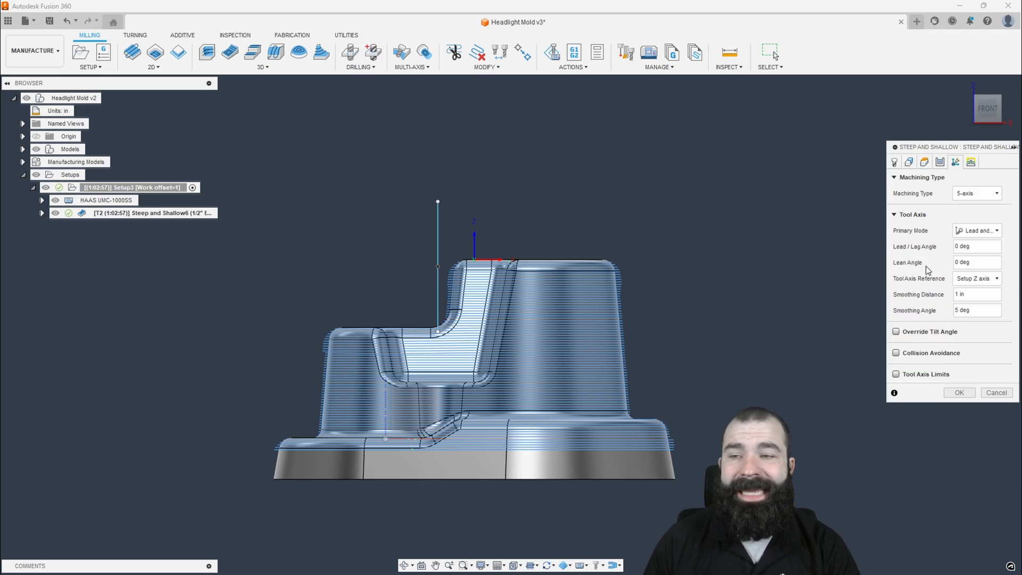
click(976, 262)
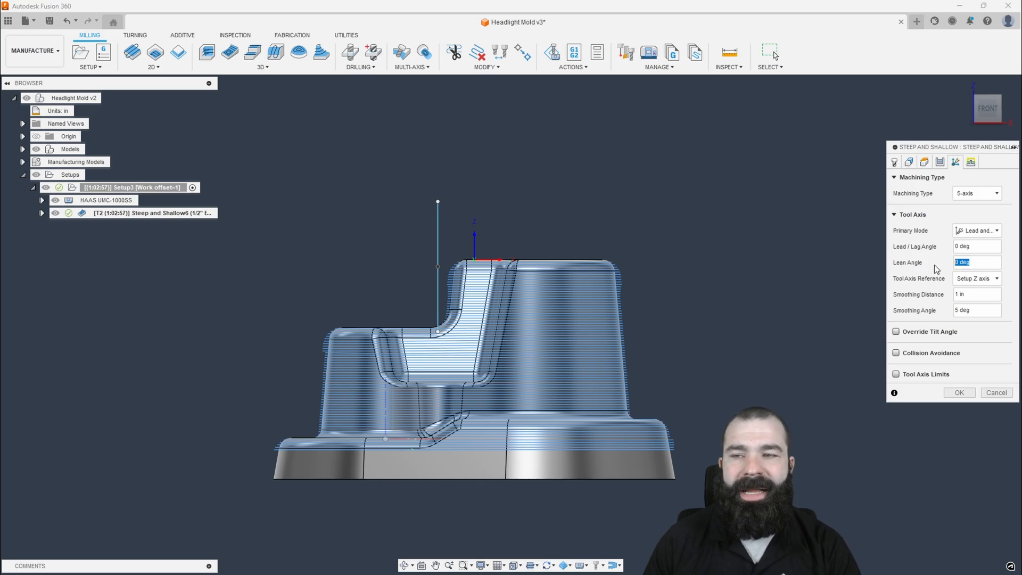
text(20)
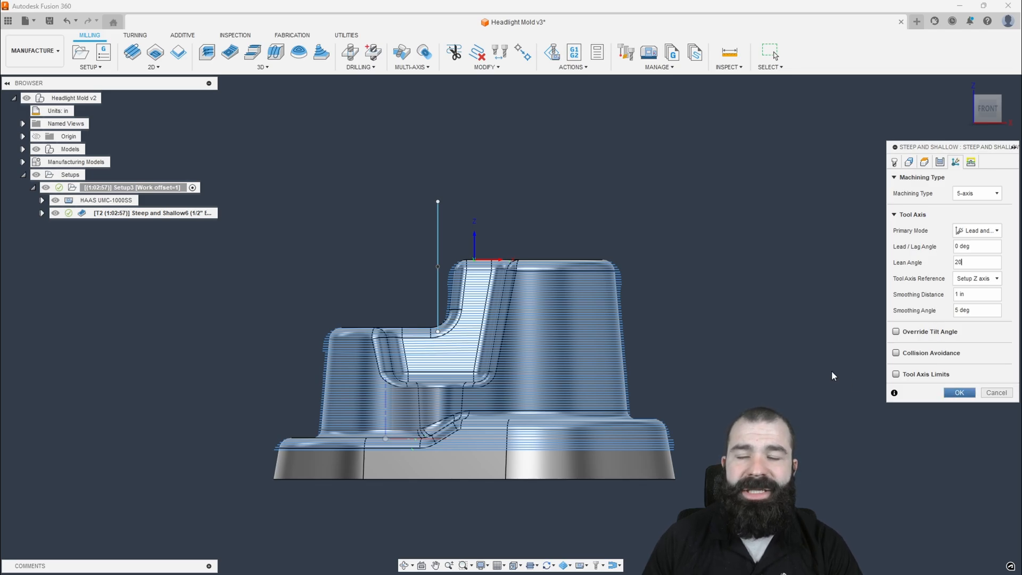
click(958, 392)
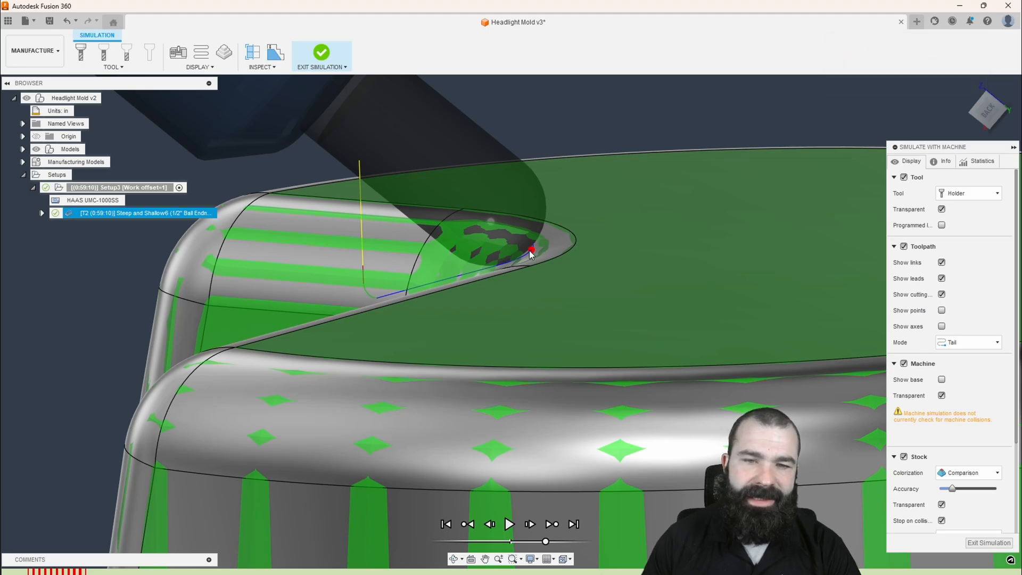
mouse_move(527, 256)
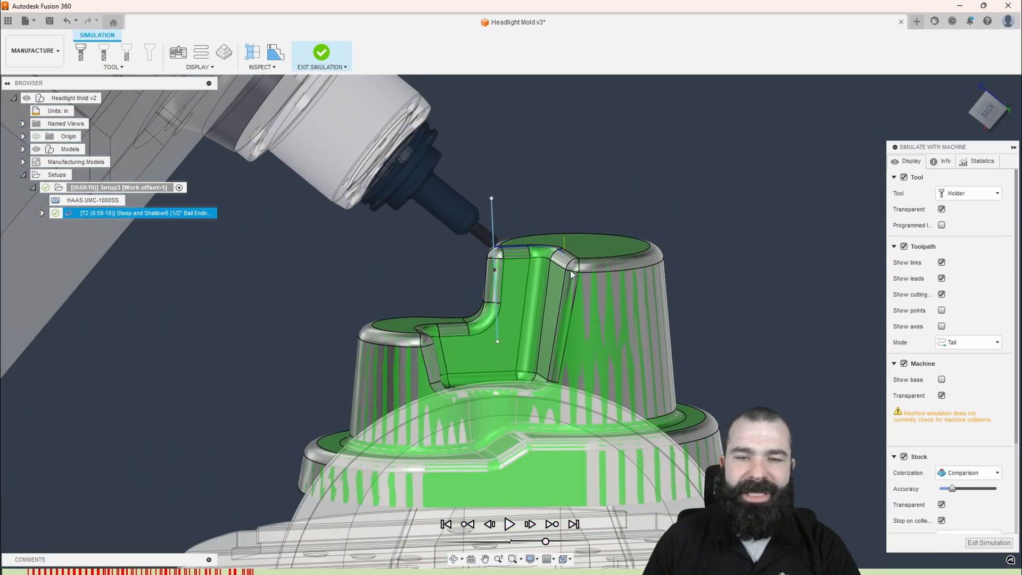
- Play the machine simulation of the 20° lean toolpath cutting the mold
click(508, 524)
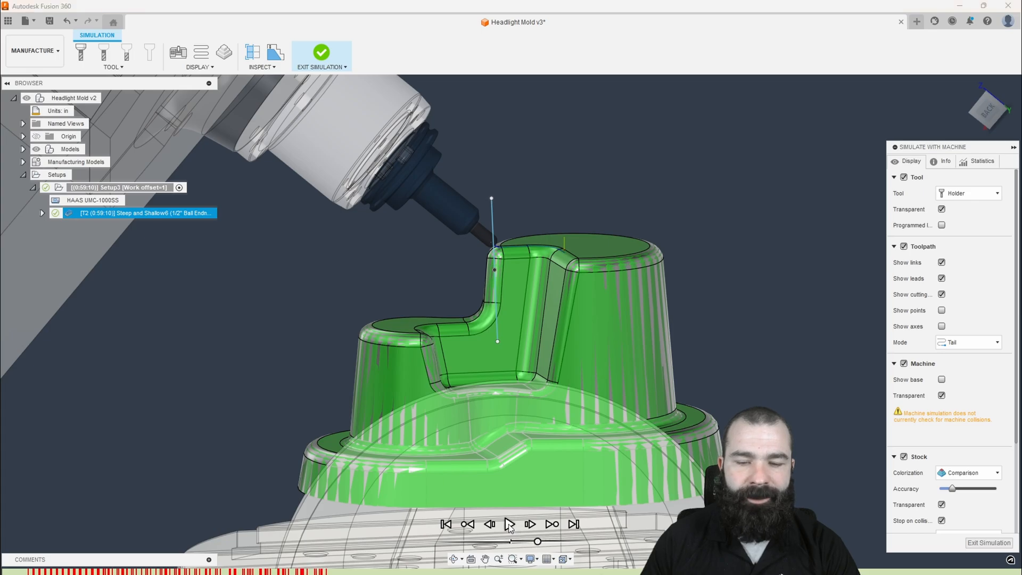
click(510, 524)
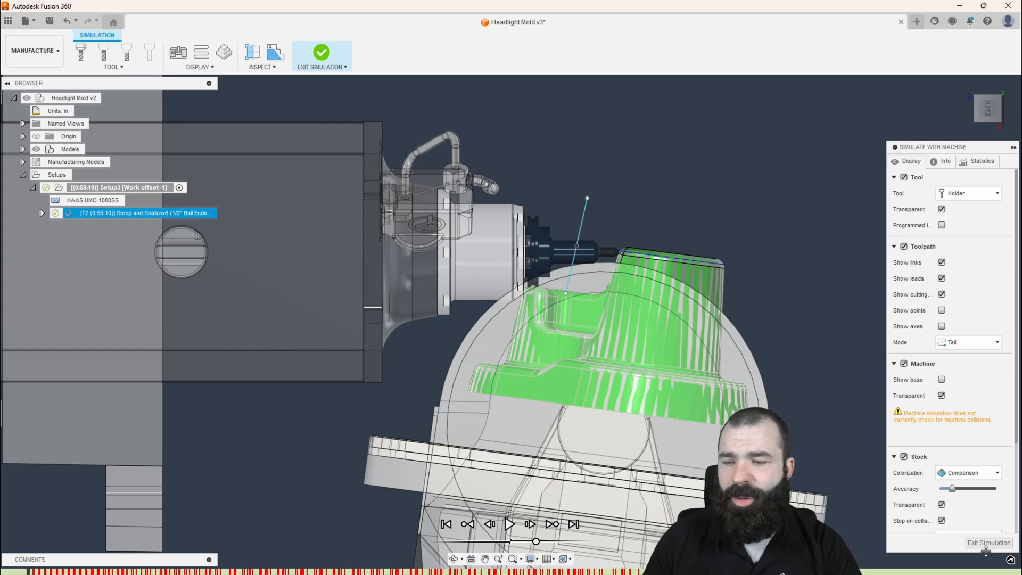
- Exit the simulation and re-edit Steep and Shallow6 with a -20° lean angle, regenerating it
click(988, 542)
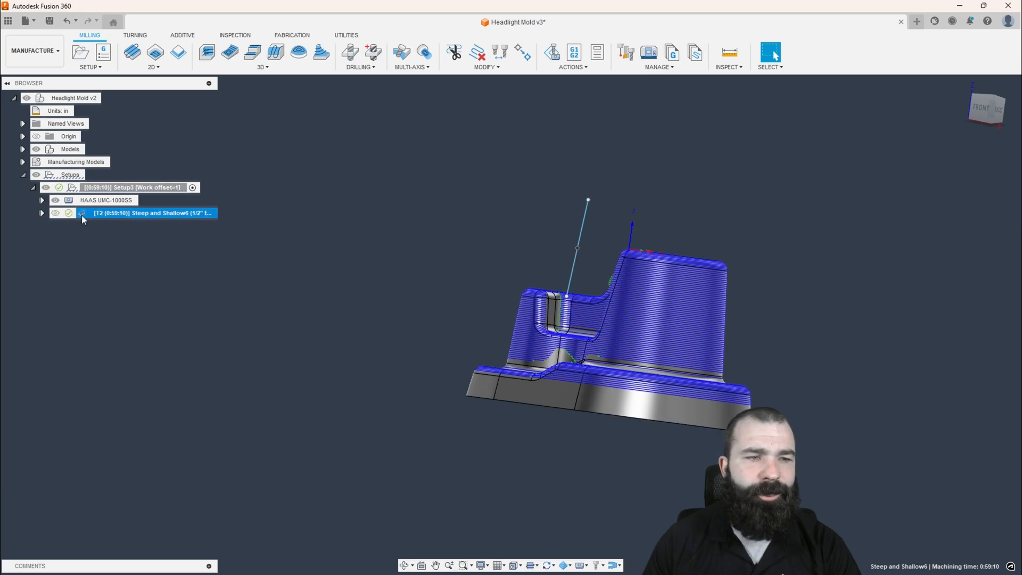
double_click(150, 213)
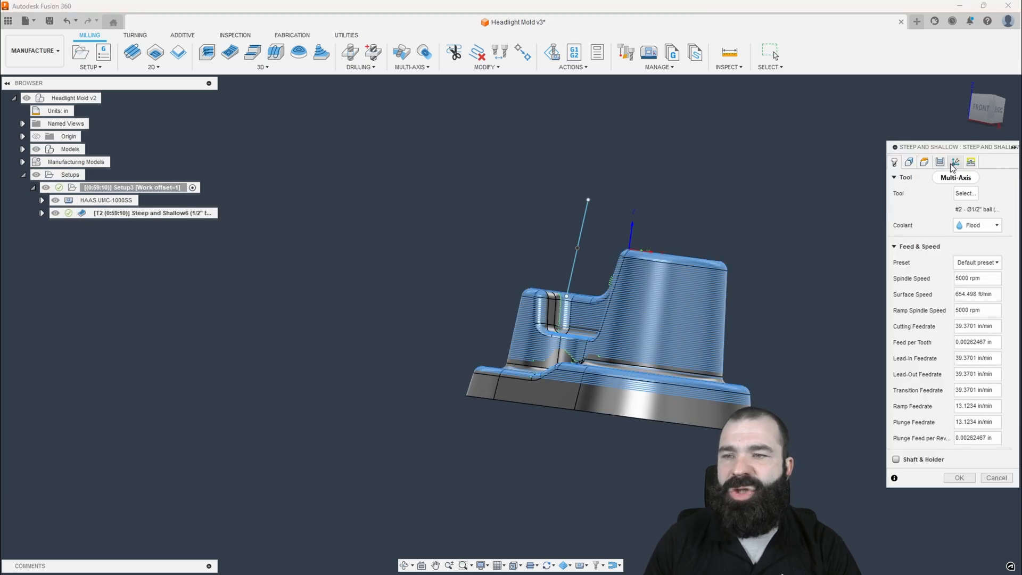
click(955, 162)
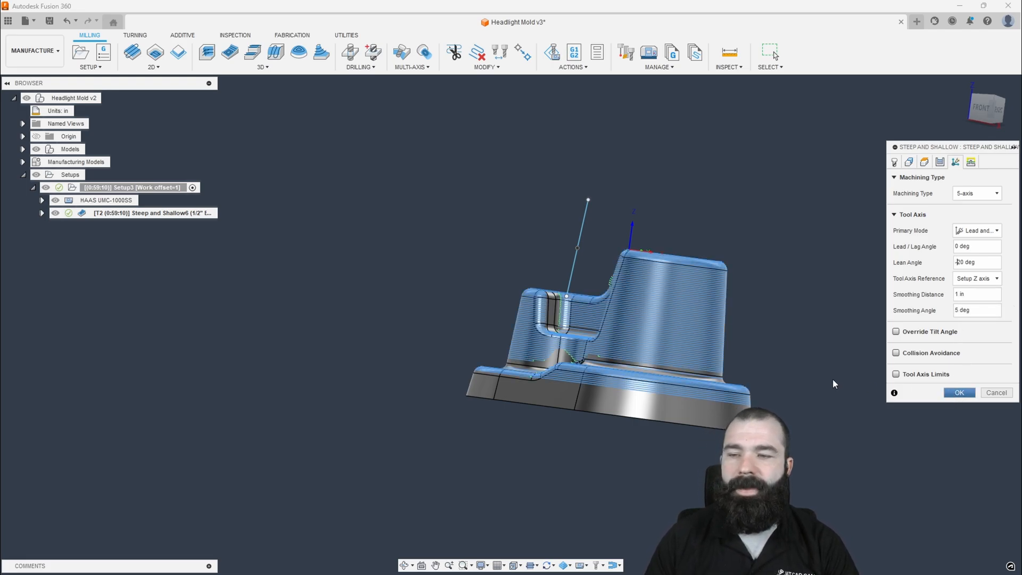
click(957, 392)
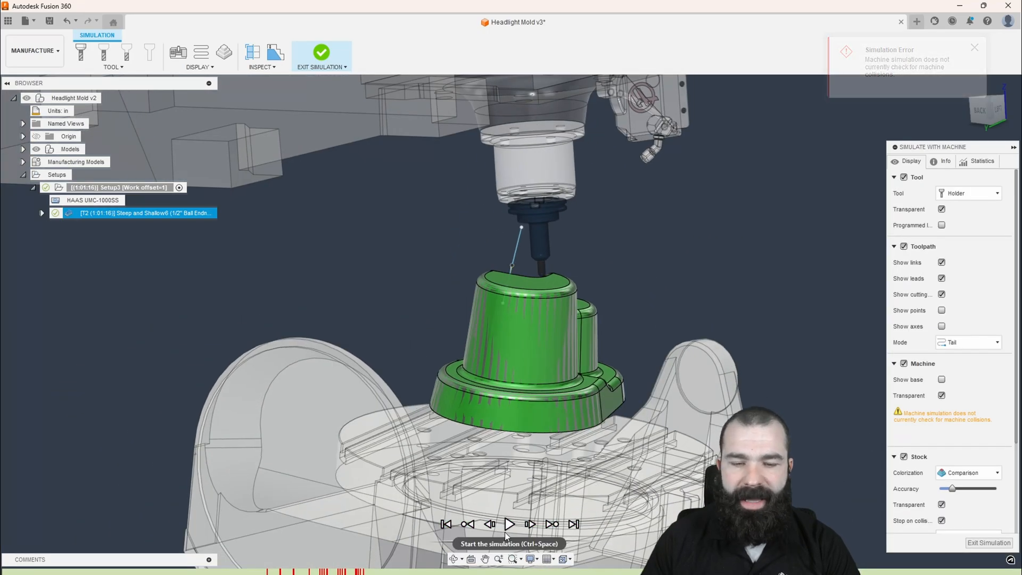
- Play the -20° lean toolpath in the HAAS UMC-1000SS machine simulation
click(510, 523)
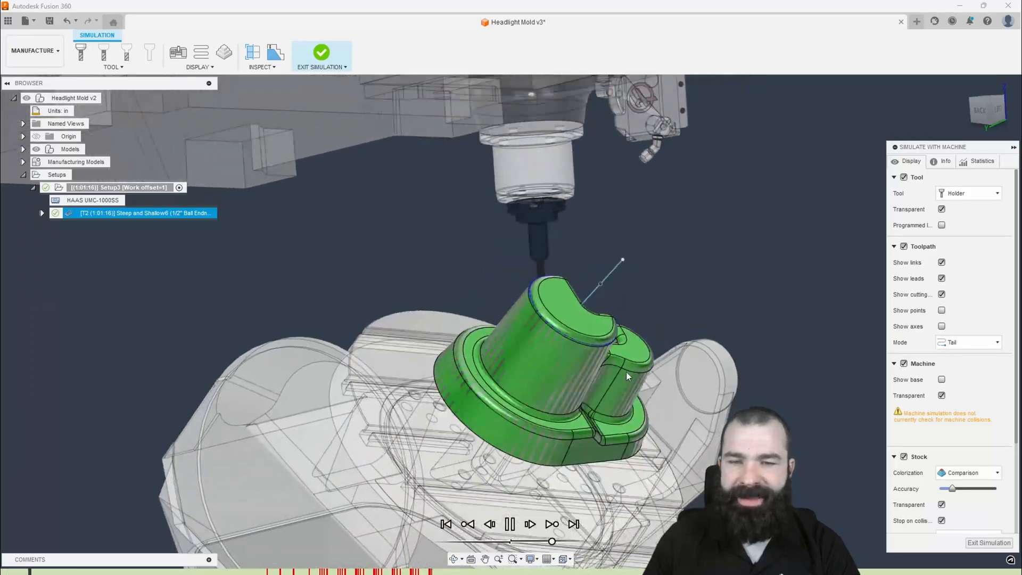
click(510, 523)
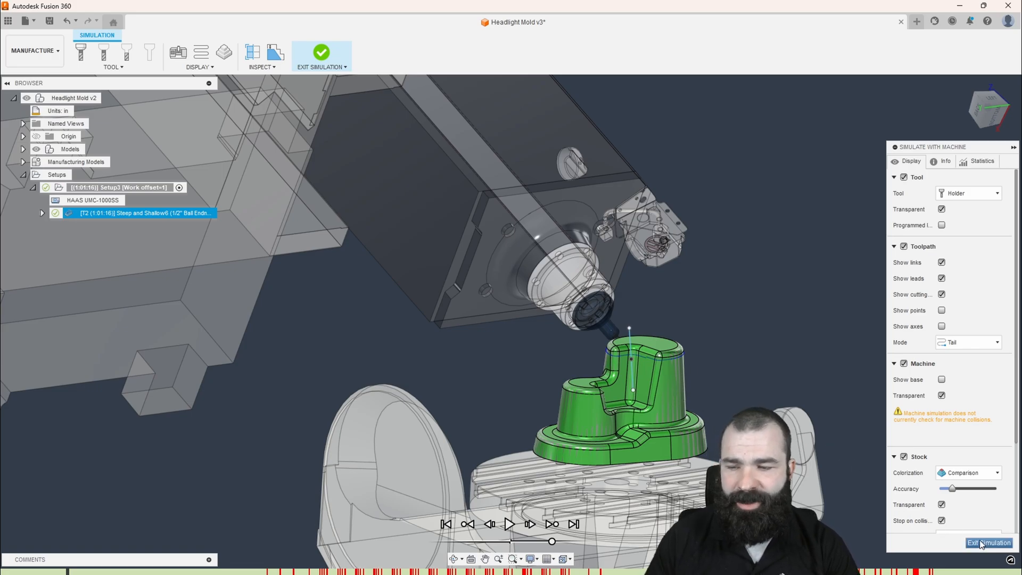
- Exit the simulation and set the Steep and Shallow6 tool axis Primary Mode to From point
click(989, 542)
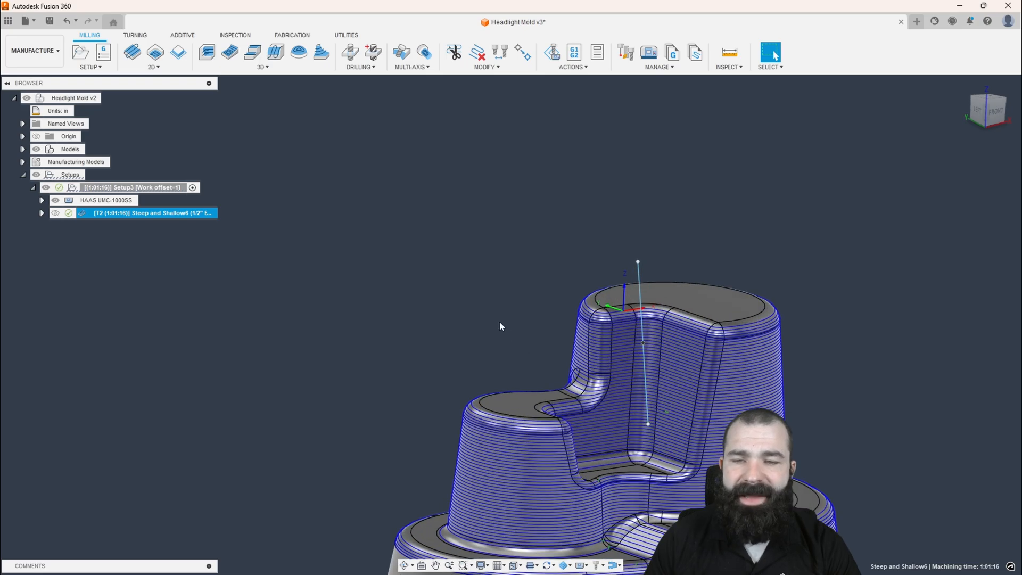
double_click(151, 213)
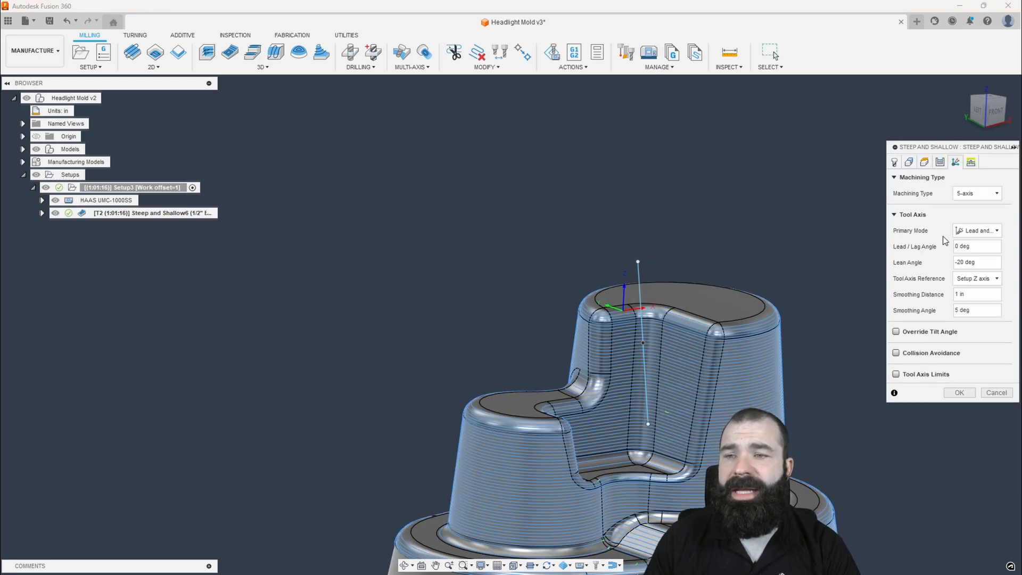
click(975, 230)
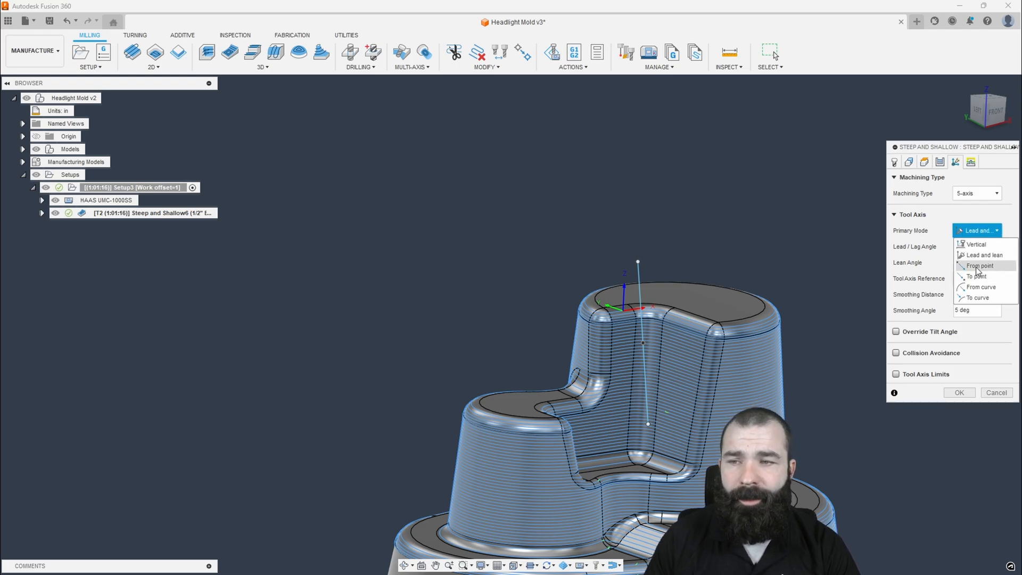
click(979, 265)
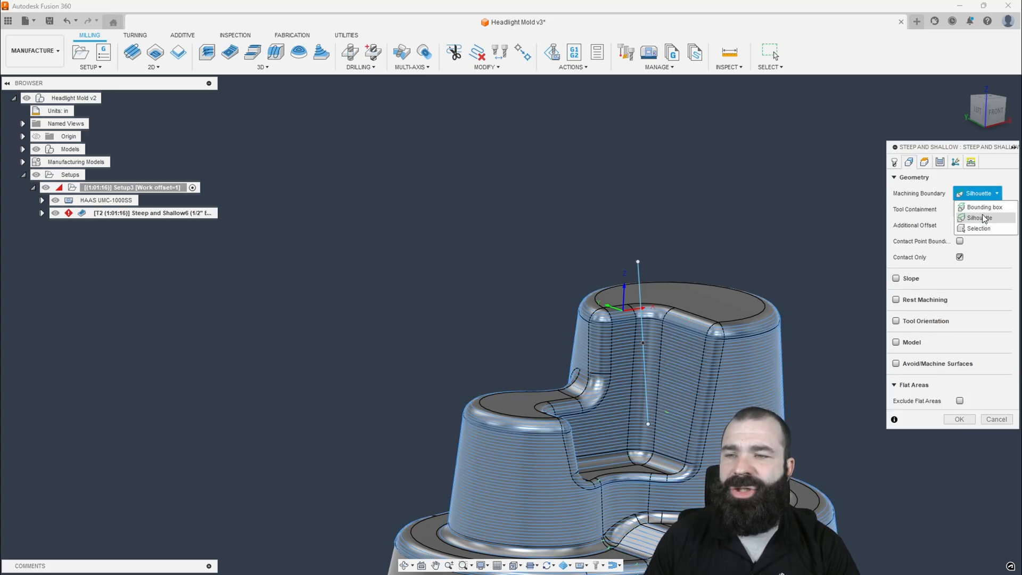
- Set the Machining Boundary to Selection using the closed edge chain around the mold's notch
click(979, 217)
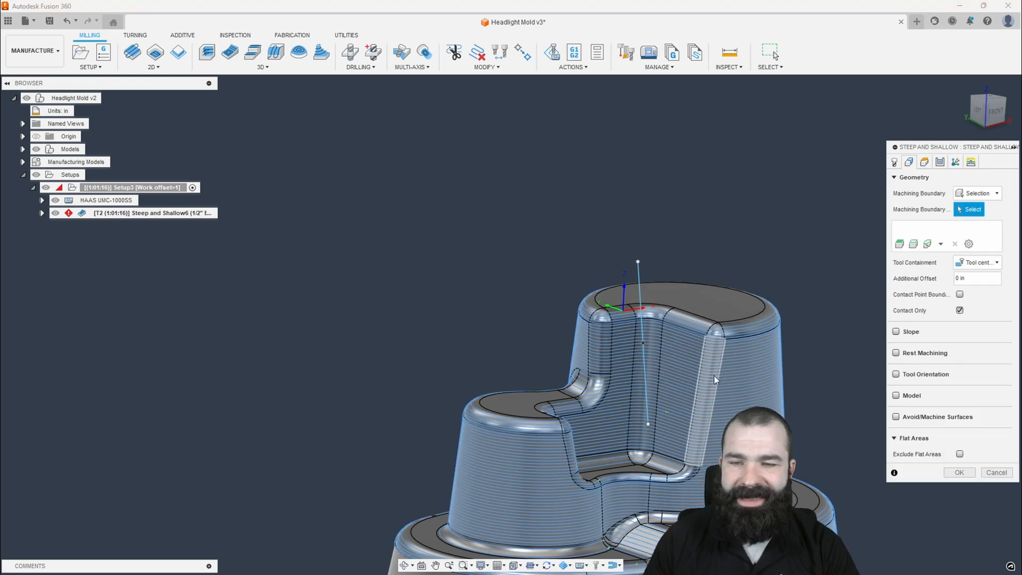
click(589, 494)
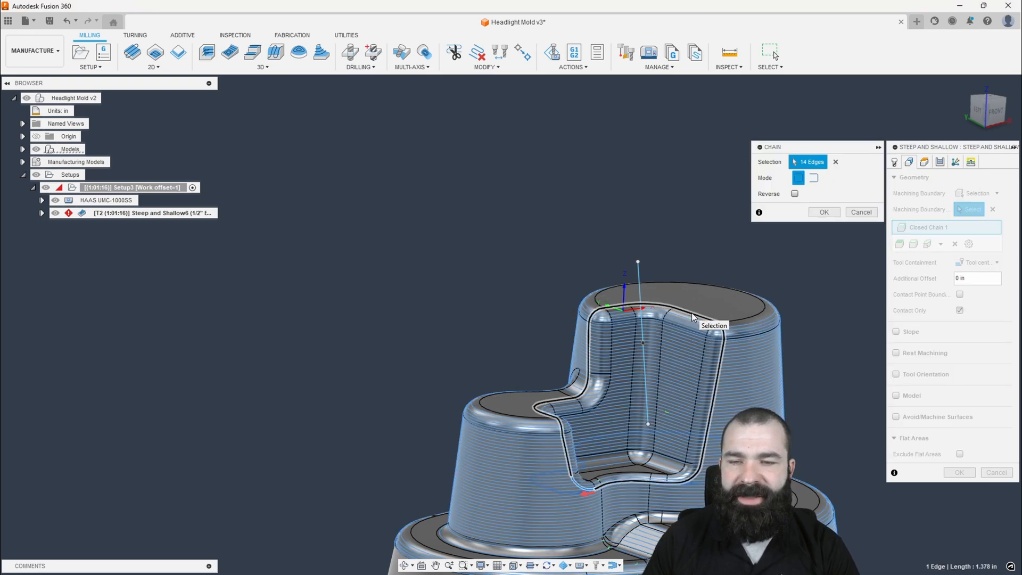
click(823, 212)
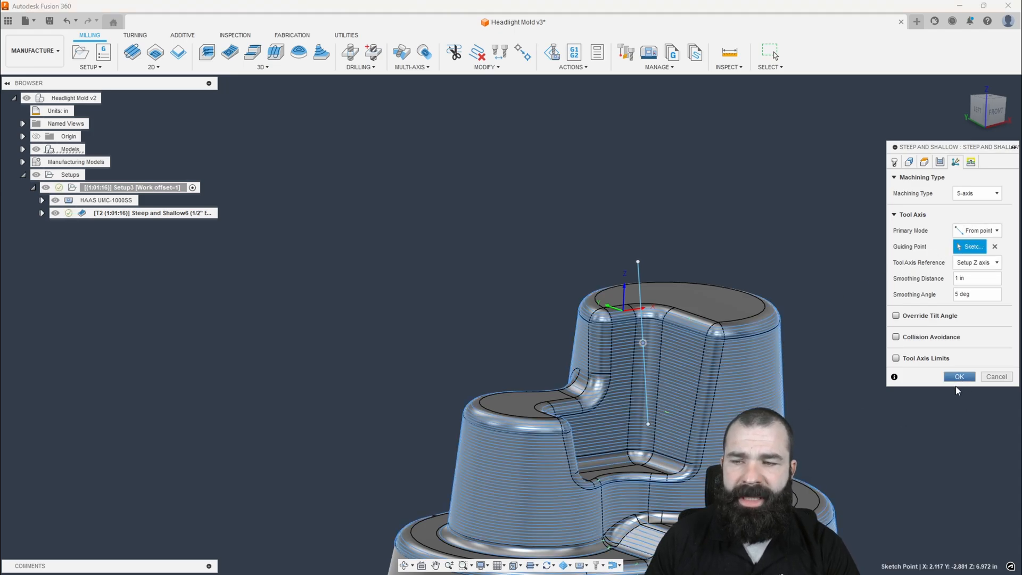
- Regenerate the from-point toolpath and play/pause its machine simulation cutting the notch area
click(957, 376)
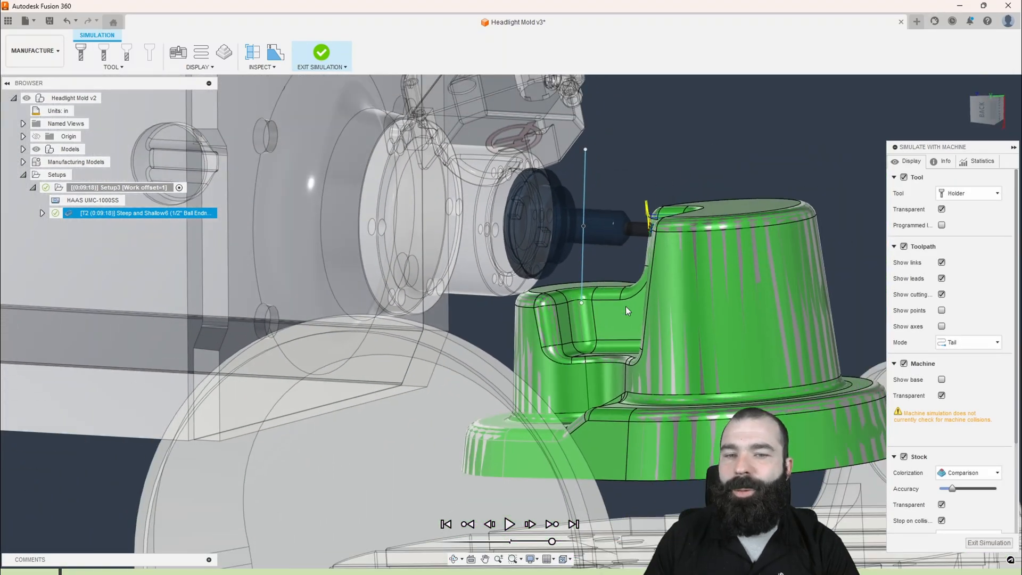
click(510, 523)
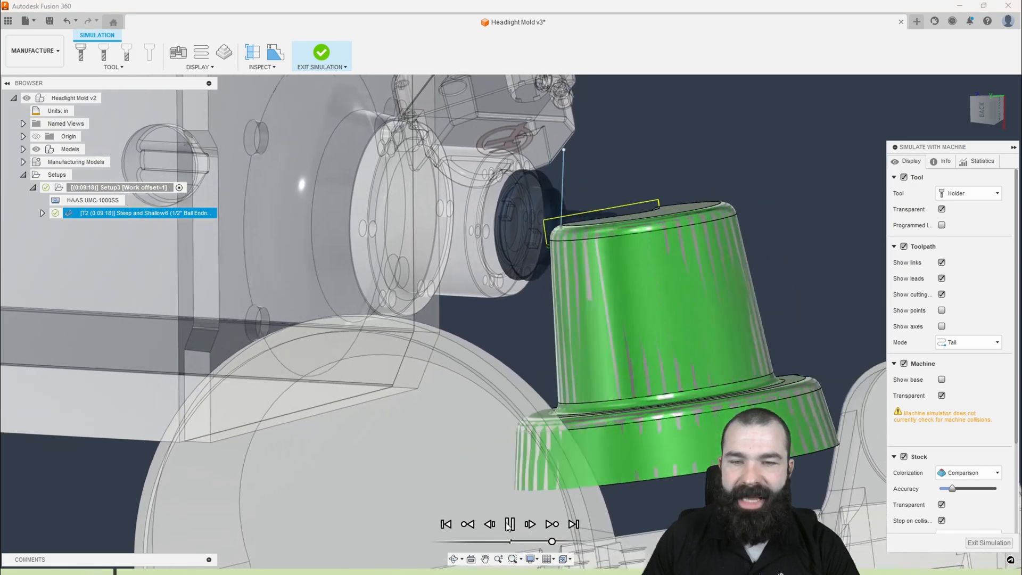
click(509, 523)
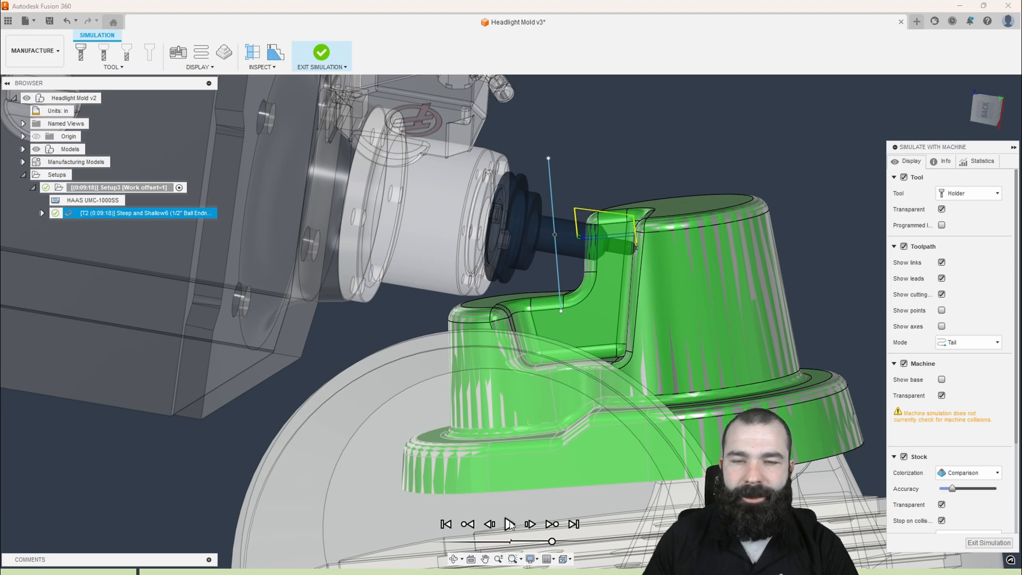
click(509, 523)
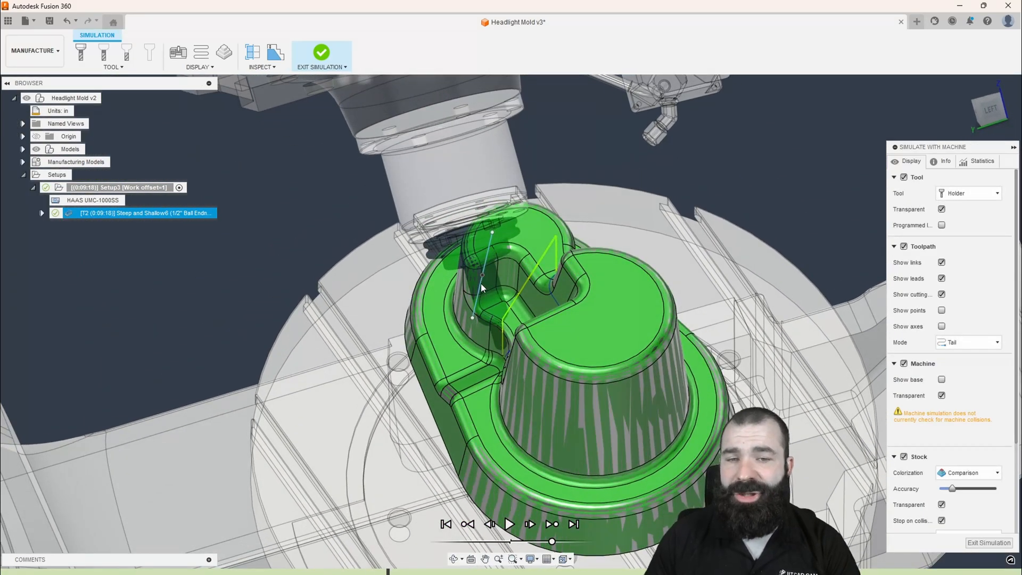
mouse_move(693, 288)
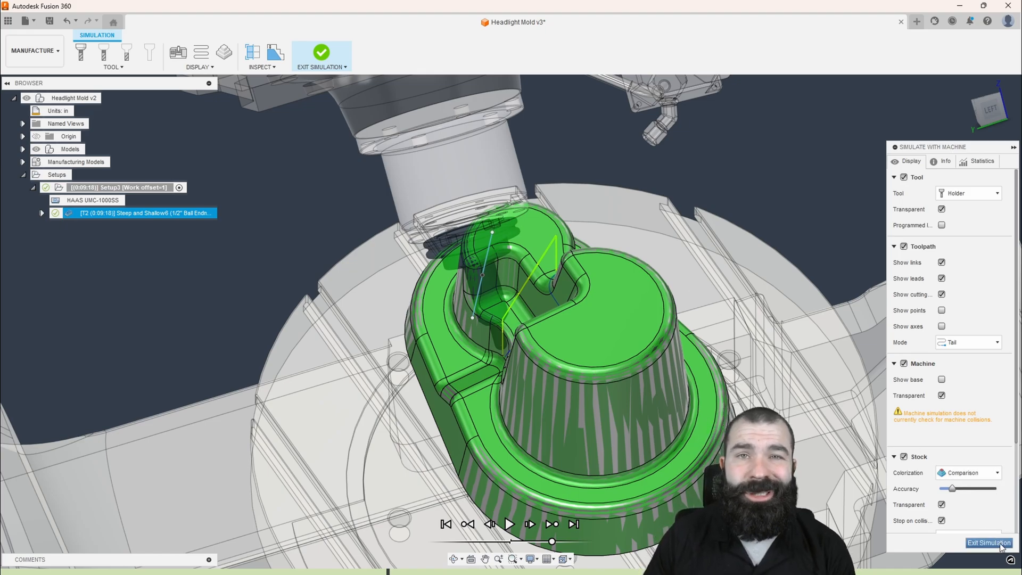
- Exit the simulation and choose a different tool axis Primary Mode for Steep and Shallow6
click(987, 542)
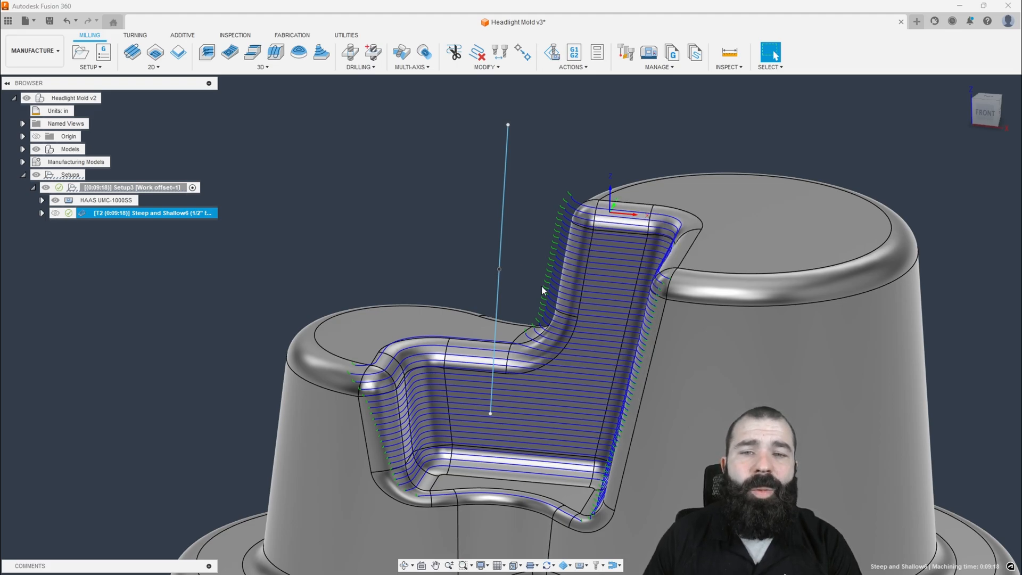
mouse_move(498, 269)
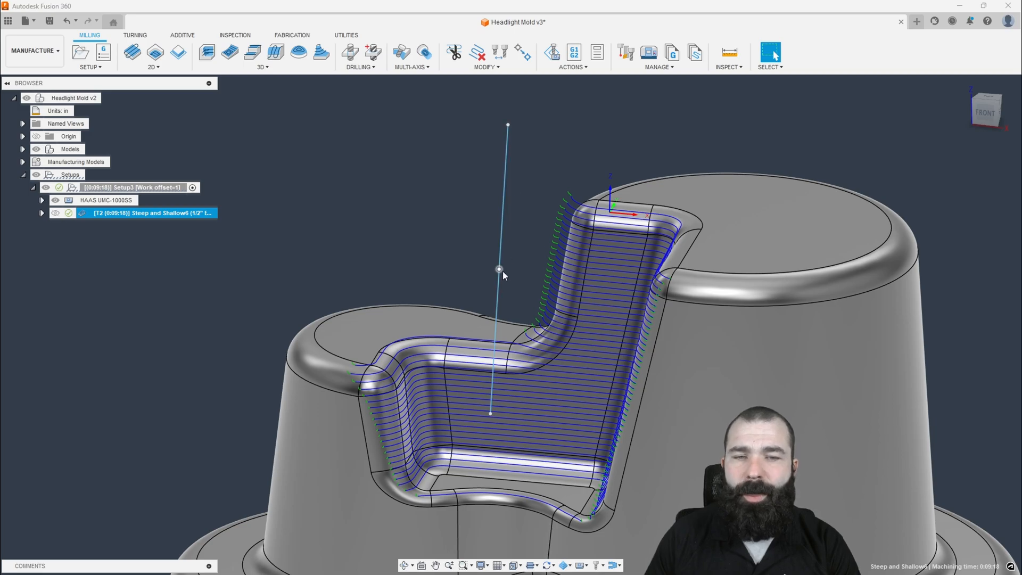
double_click(151, 213)
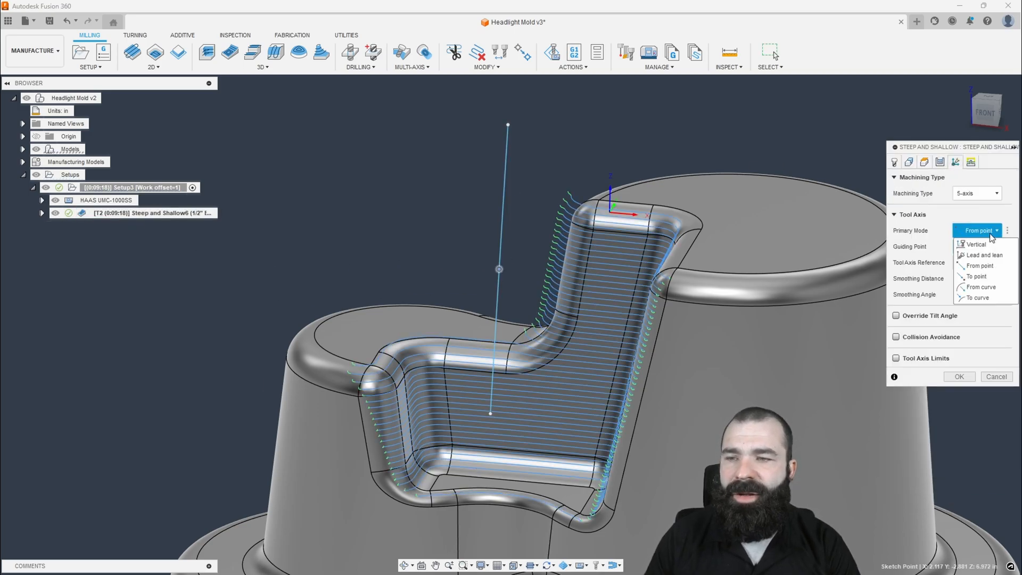
click(980, 287)
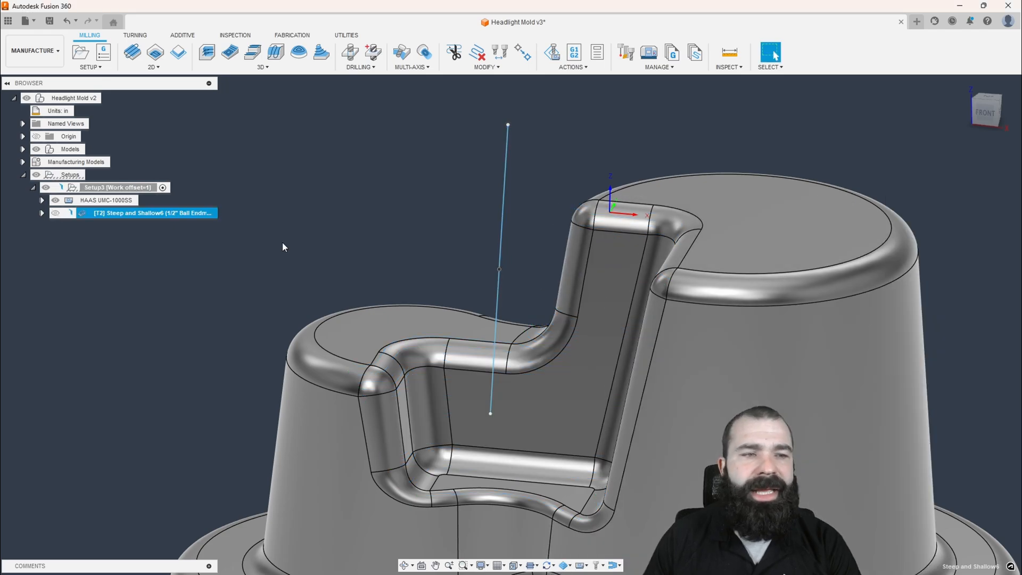
- Start machine simulation of Steep and Shallow6 and dismiss the collision warning
click(551, 52)
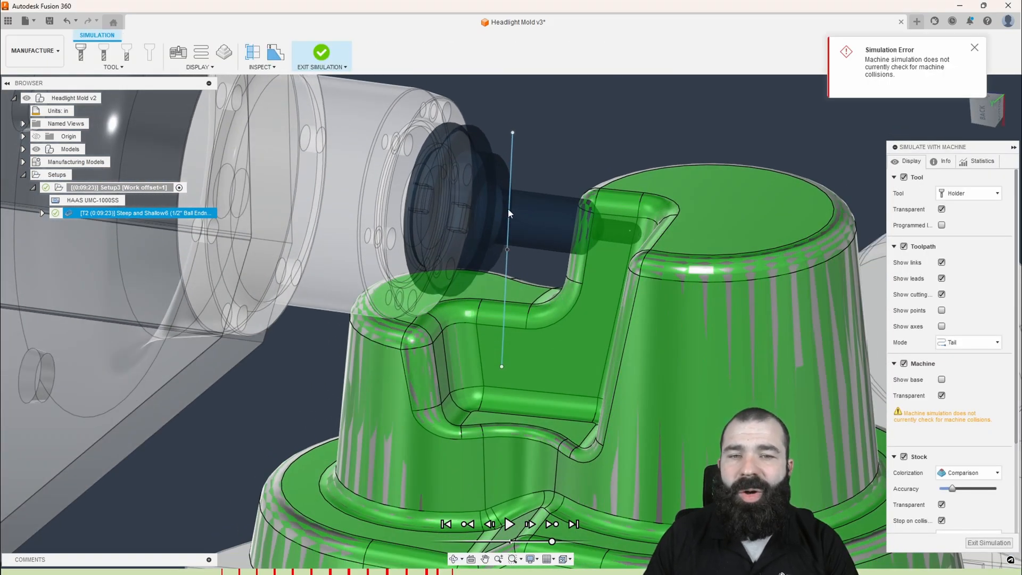
mouse_move(507, 230)
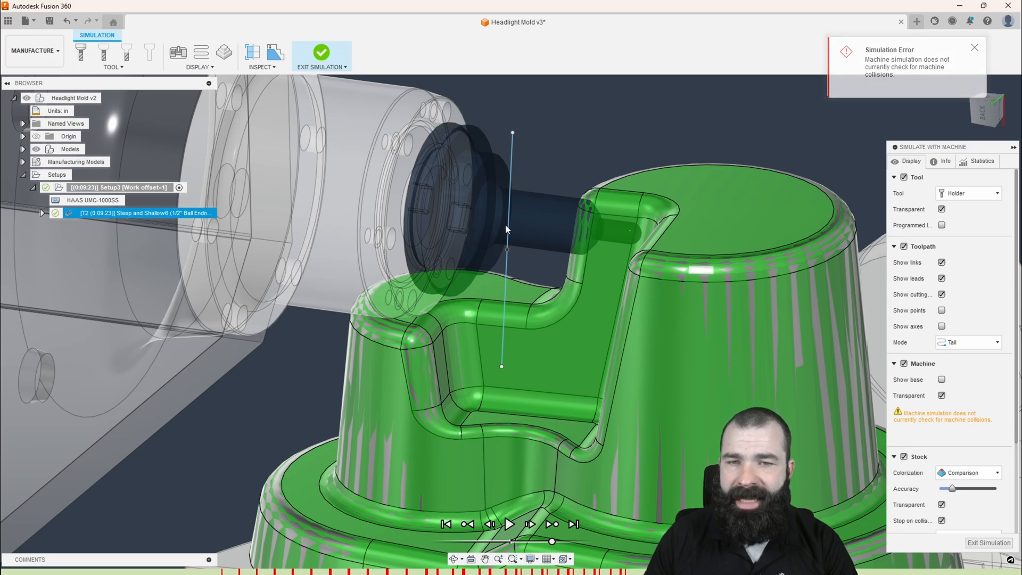
click(973, 47)
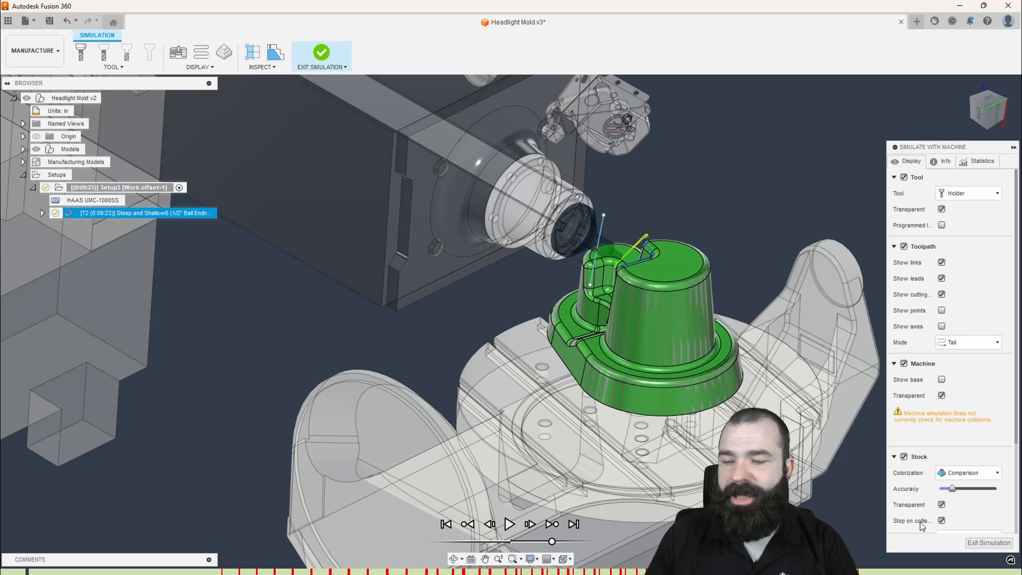
- Exit the simulation and reach Steep and Shallow6's Geometry tool orientation options
click(319, 52)
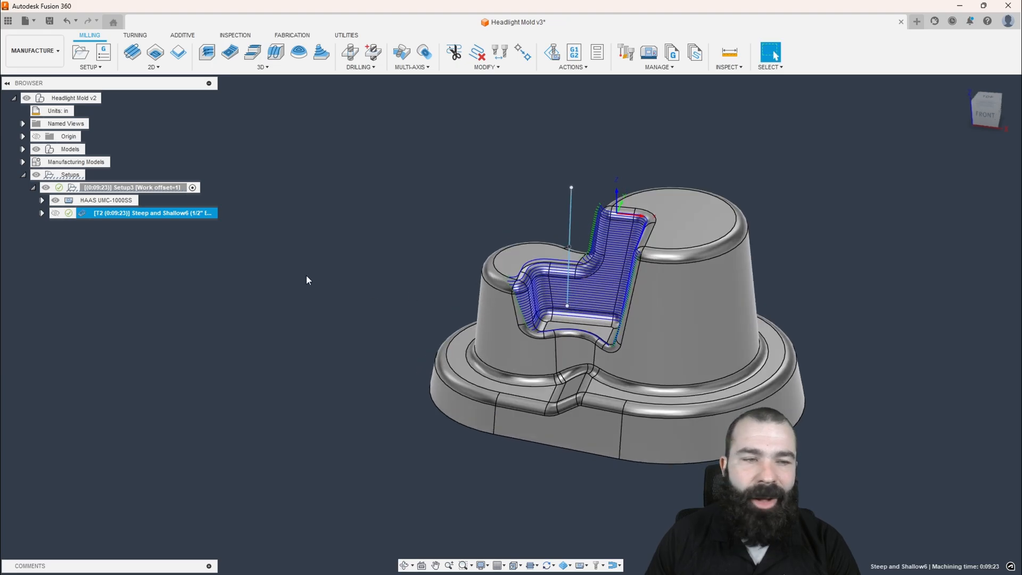
double_click(150, 212)
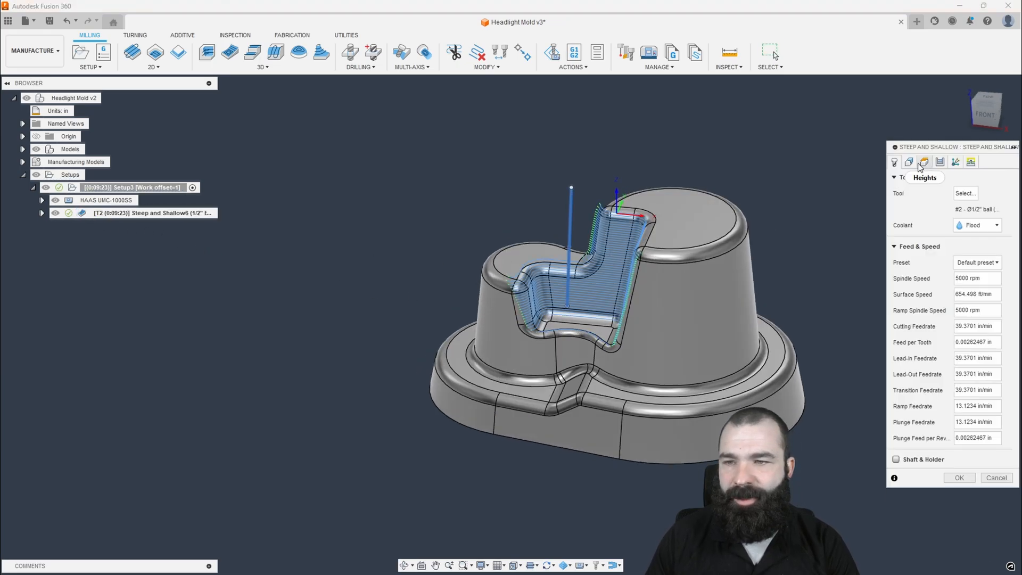
click(907, 162)
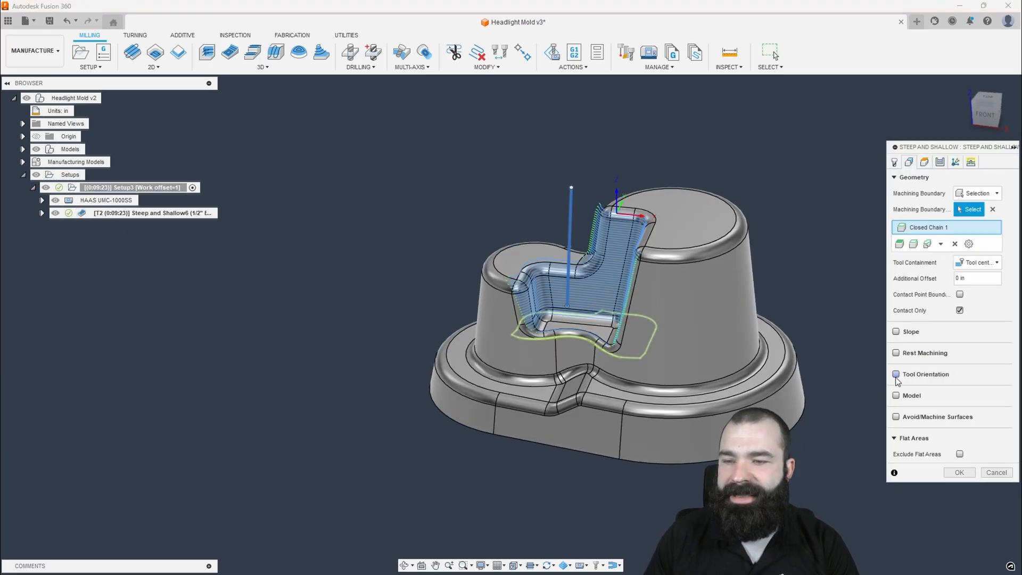
click(895, 374)
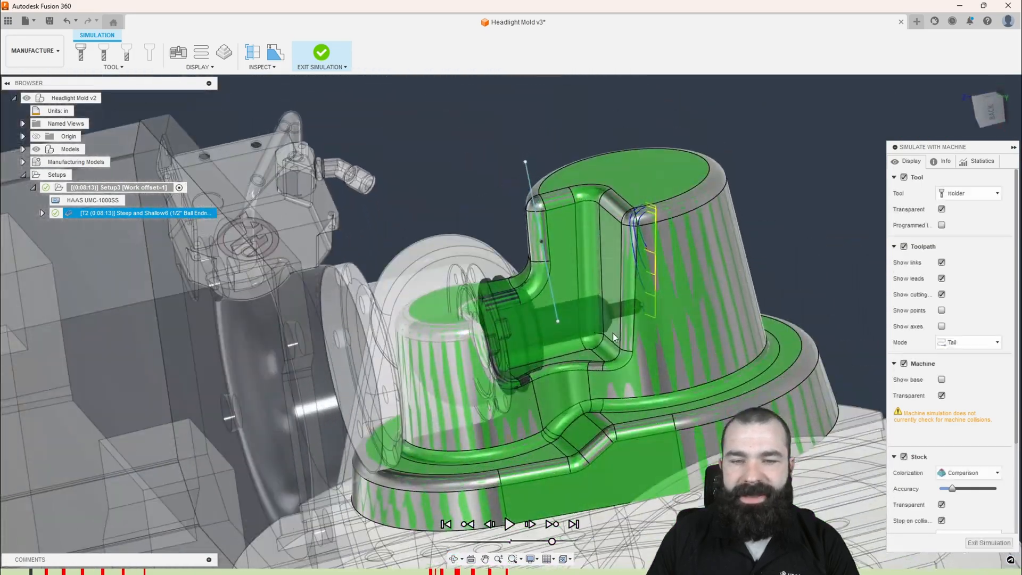
- Inspect the tool near the cavity wall, then reopen Steep and Shallow6 for editing
drag(613, 339, 571, 378)
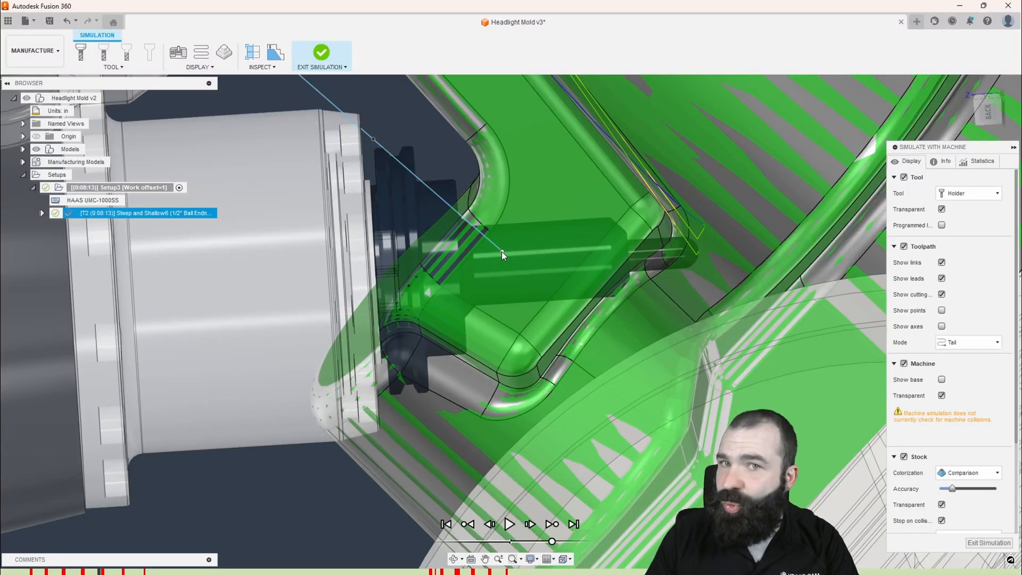
mouse_move(688, 234)
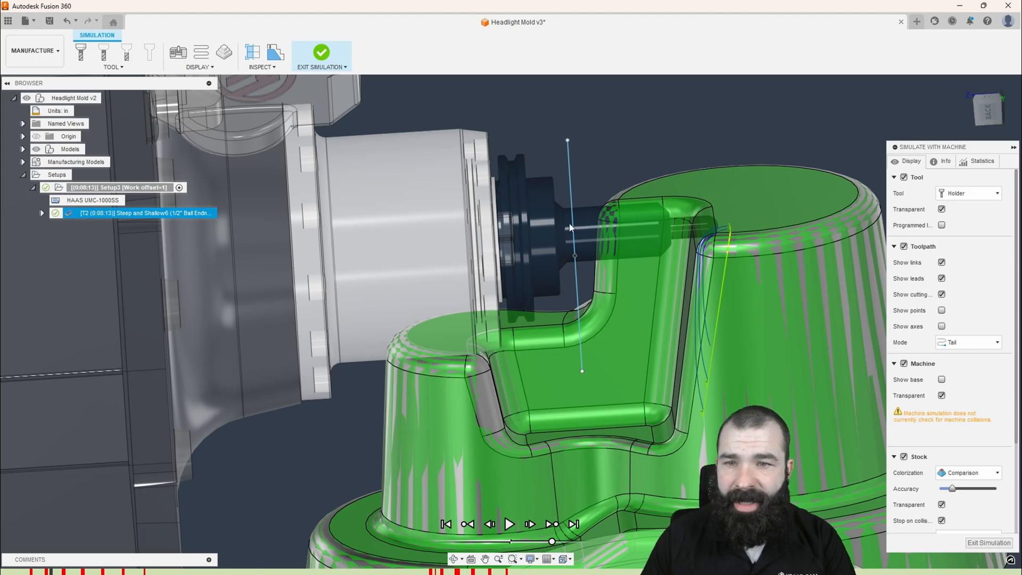
mouse_move(607, 308)
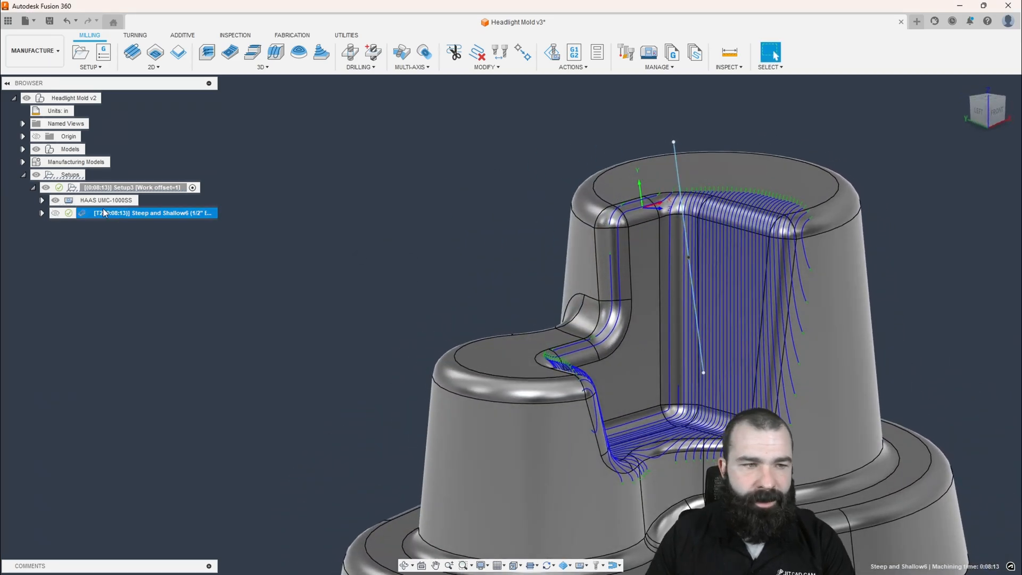
double_click(170, 213)
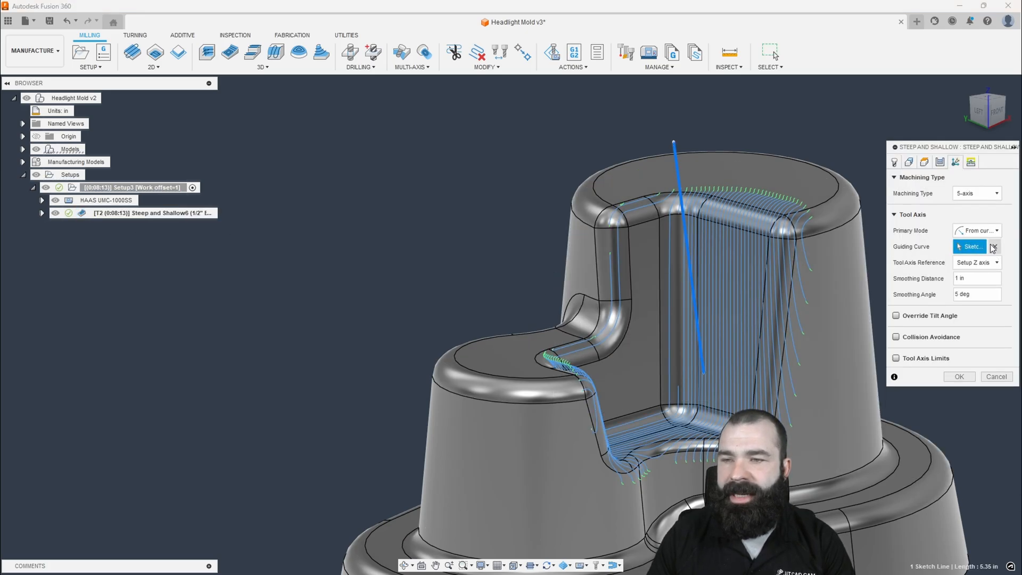
- Enable collision avoidance in From point mode with the sketch point as guiding point, and recalculate
click(977, 230)
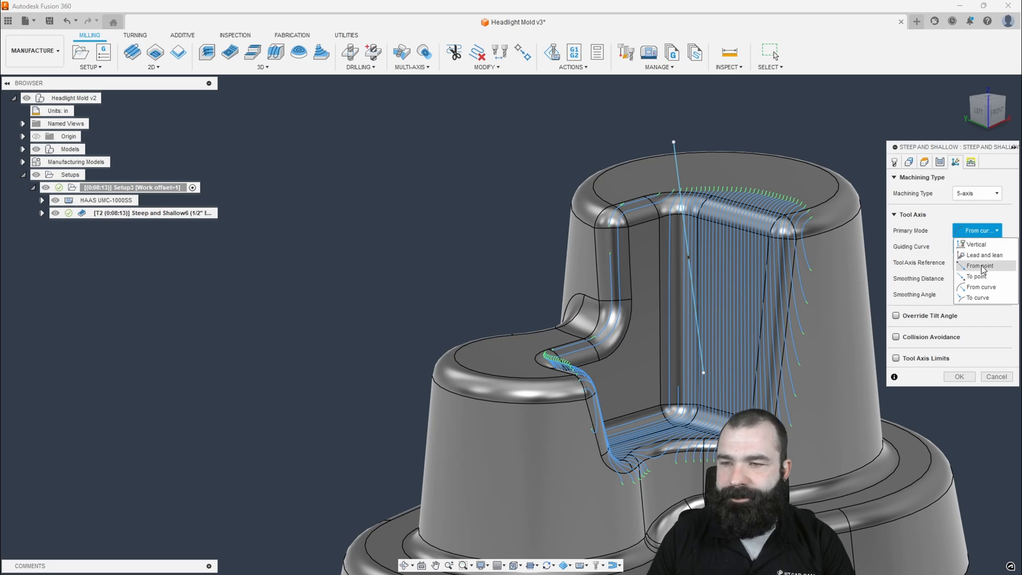
click(980, 265)
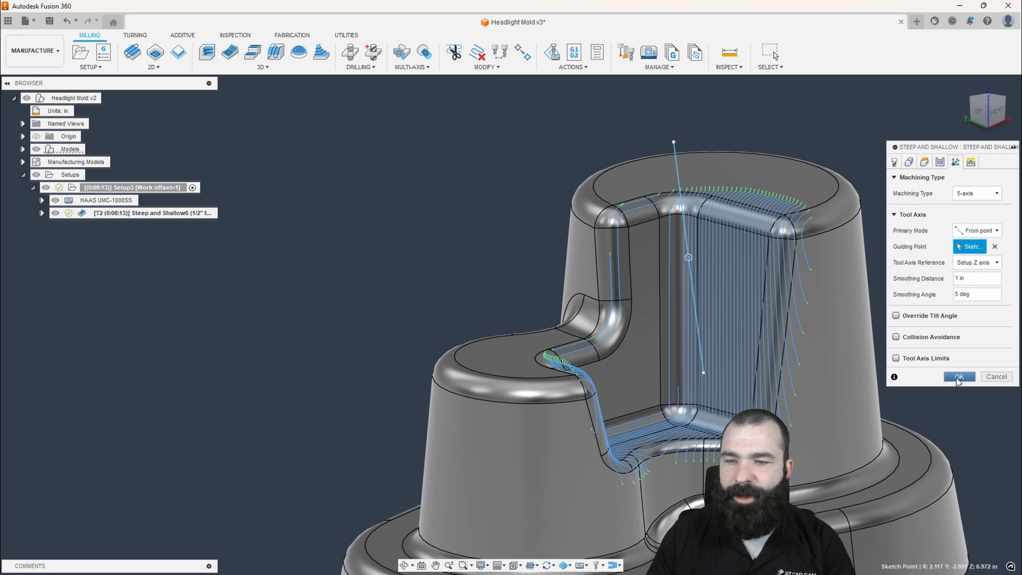
click(959, 376)
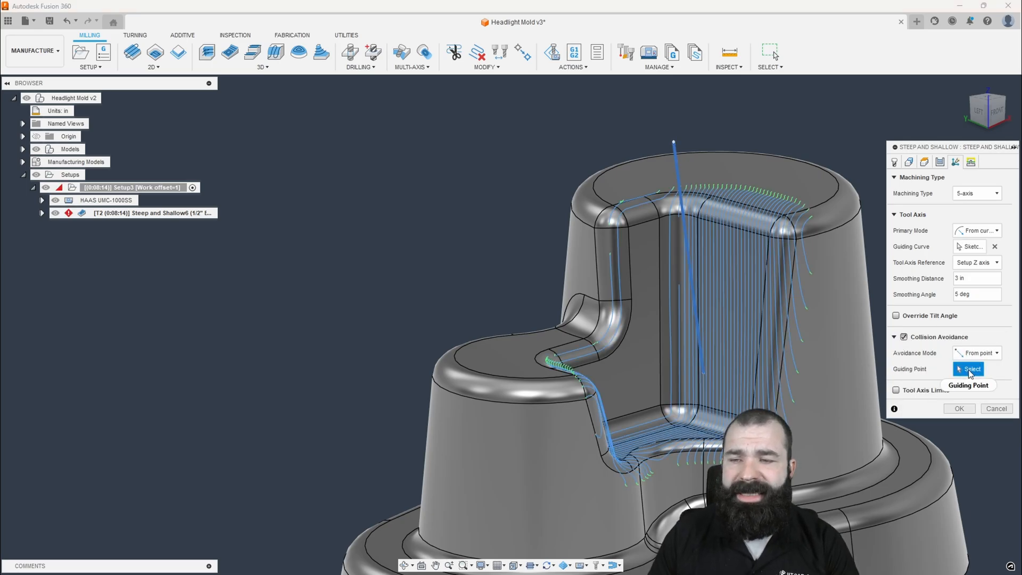
click(967, 369)
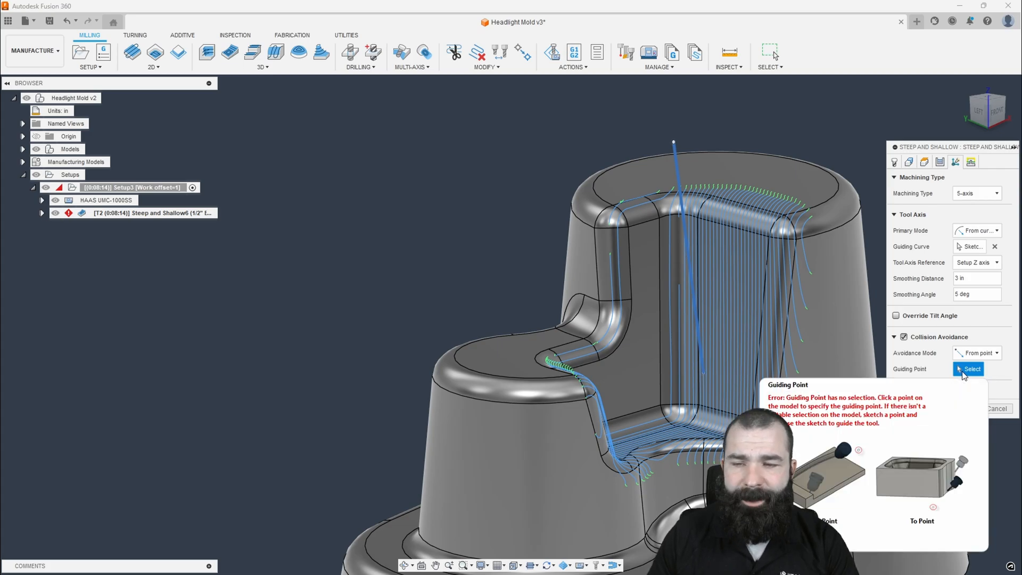
click(688, 260)
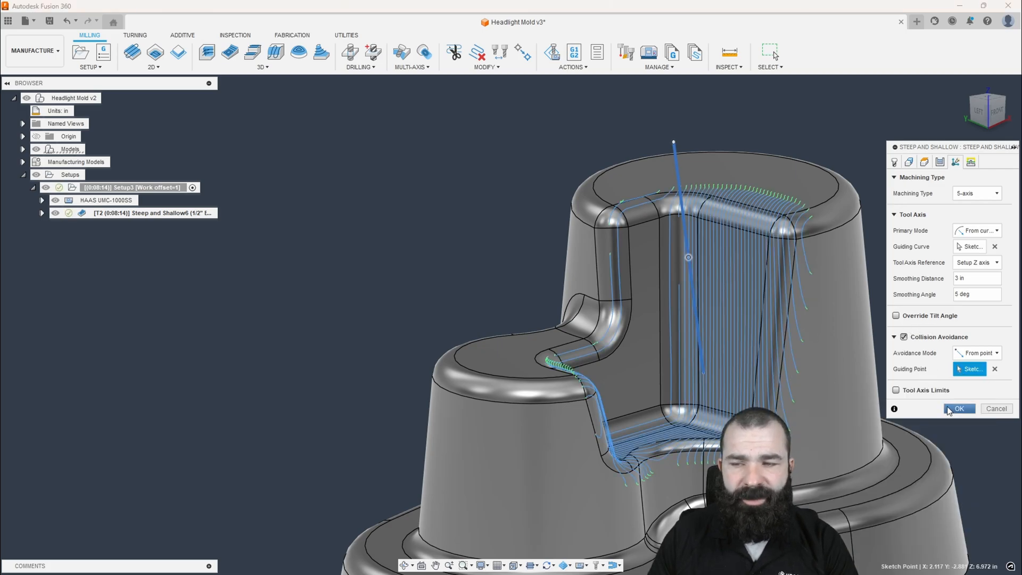
click(958, 408)
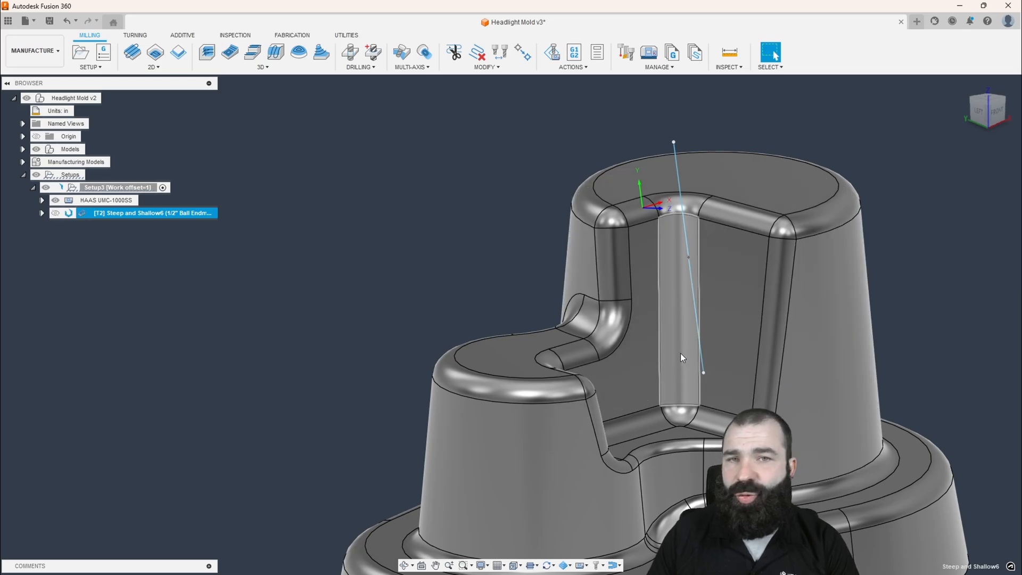
mouse_move(684, 265)
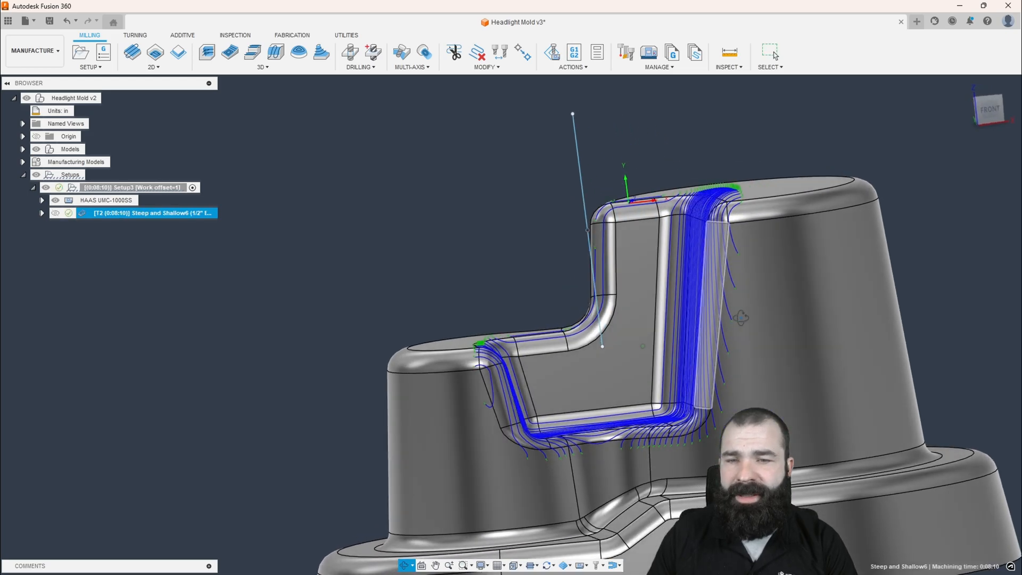
- Review the regenerated Steep and Shallow6 toolpath and reopen the operation for editing
click(82, 213)
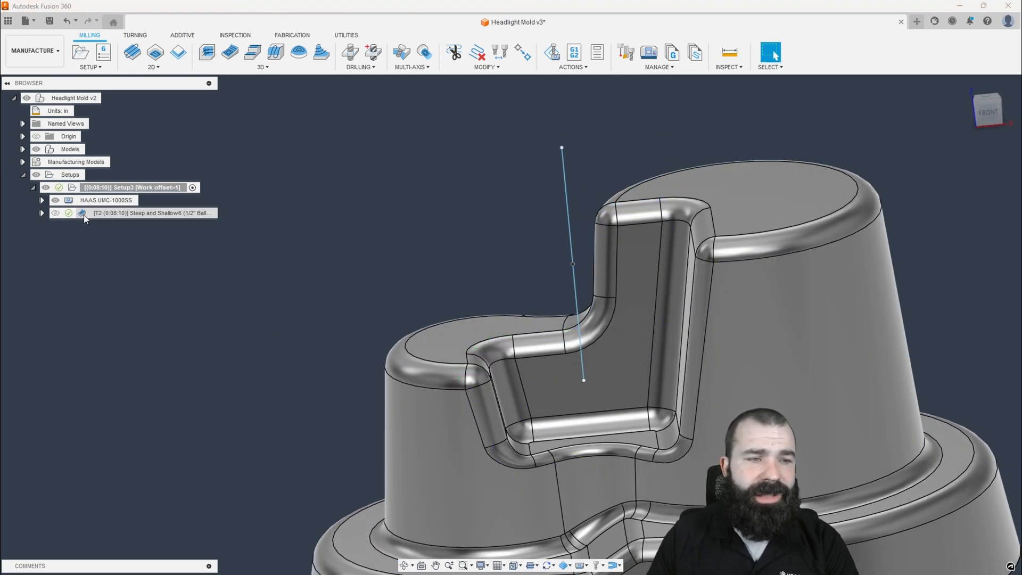
double_click(130, 212)
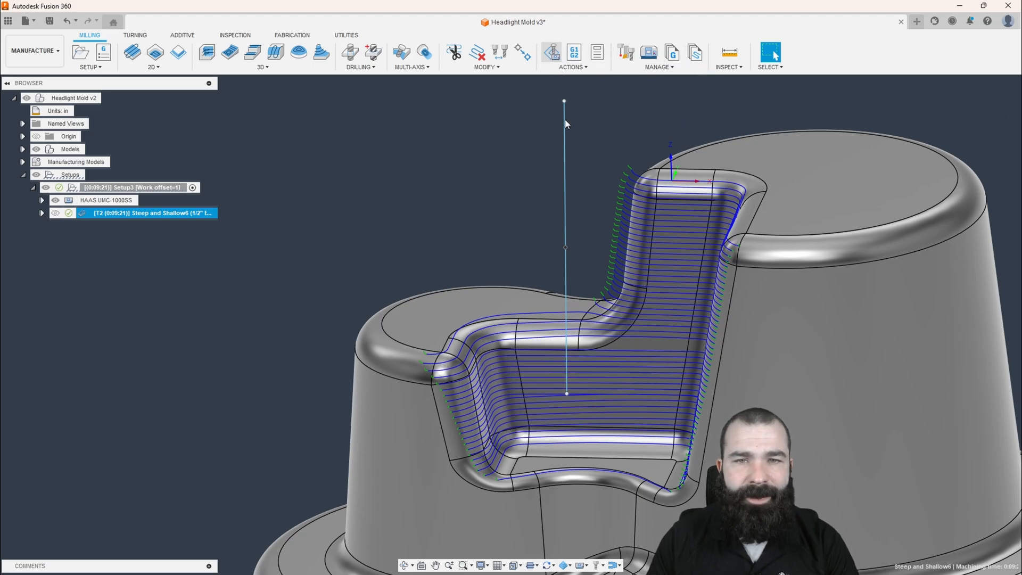
click(550, 52)
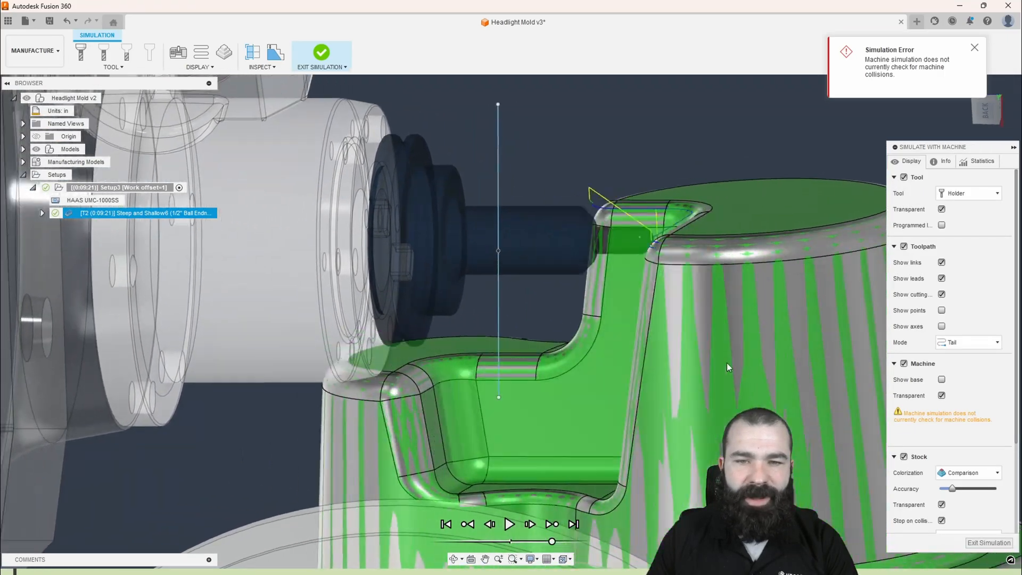
drag(552, 540, 544, 541)
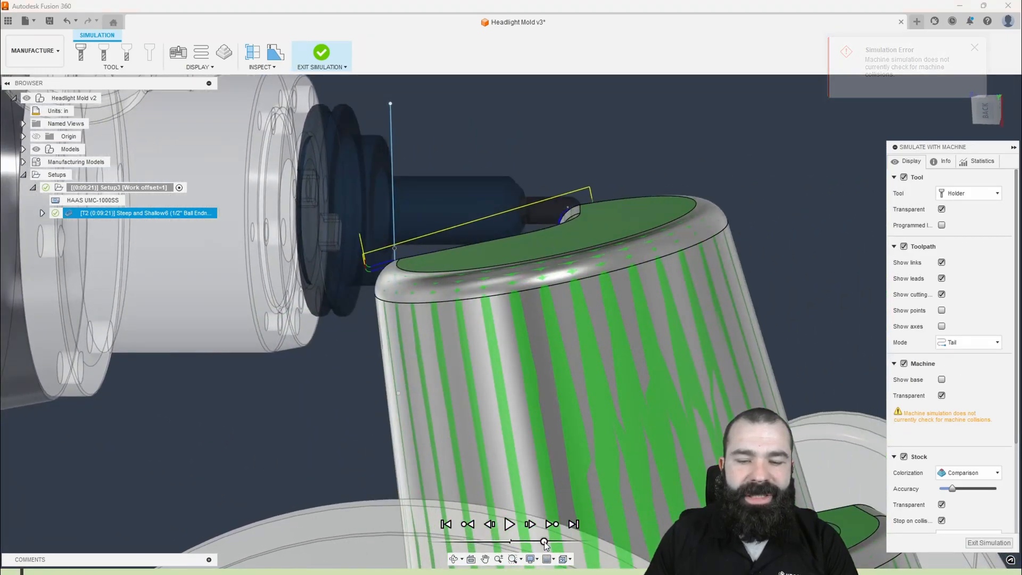
click(509, 523)
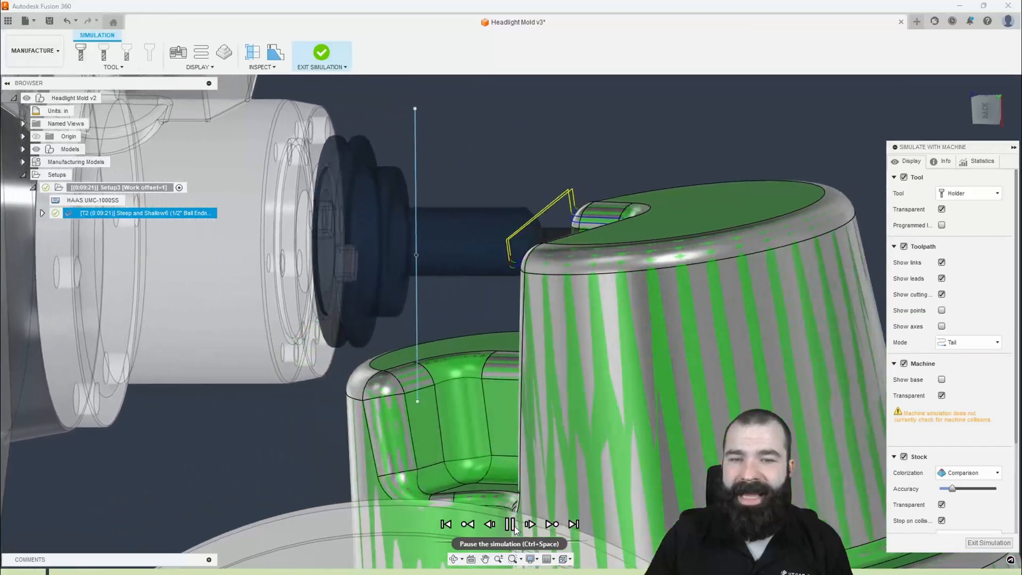
click(529, 523)
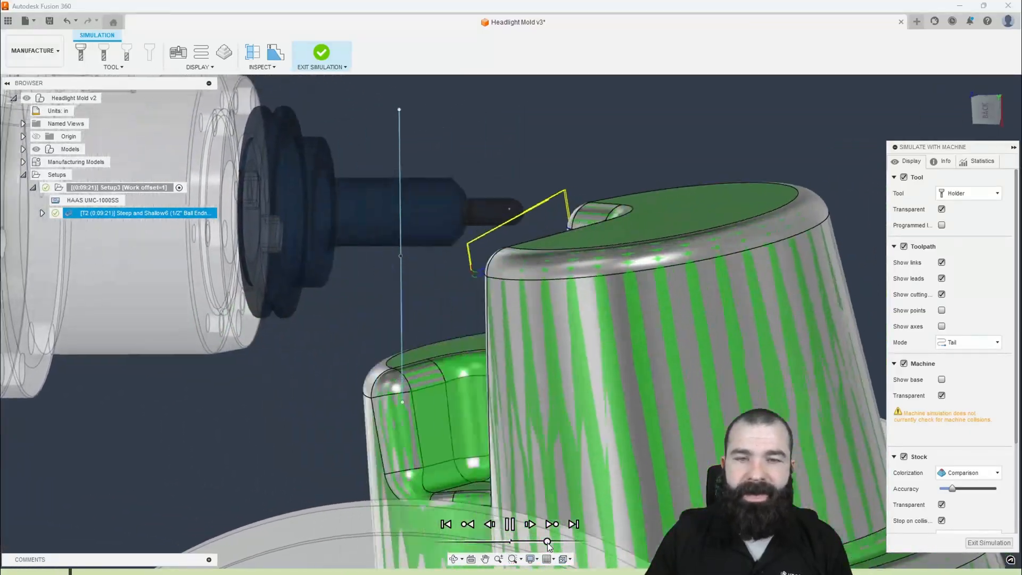
click(510, 523)
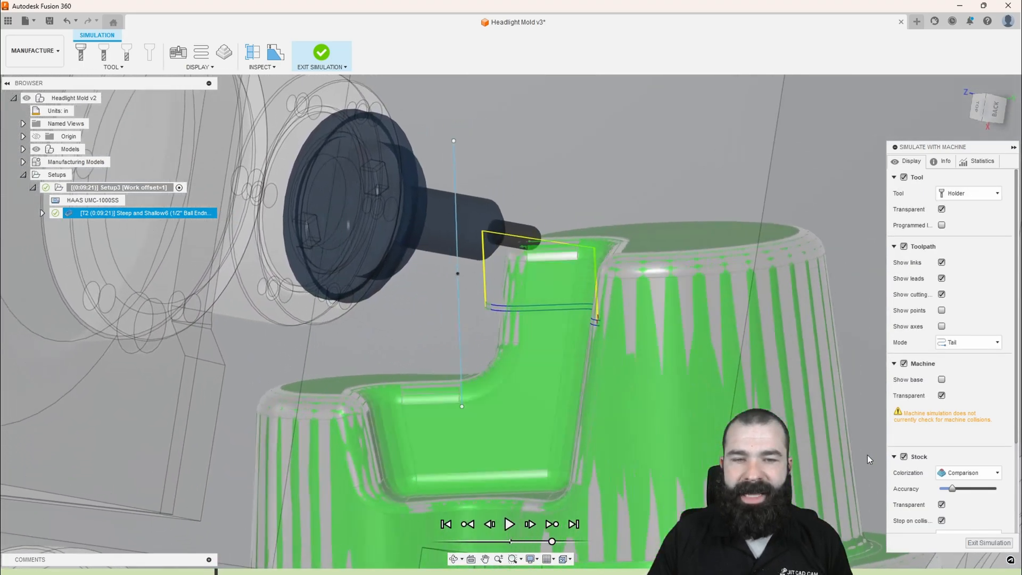
click(509, 523)
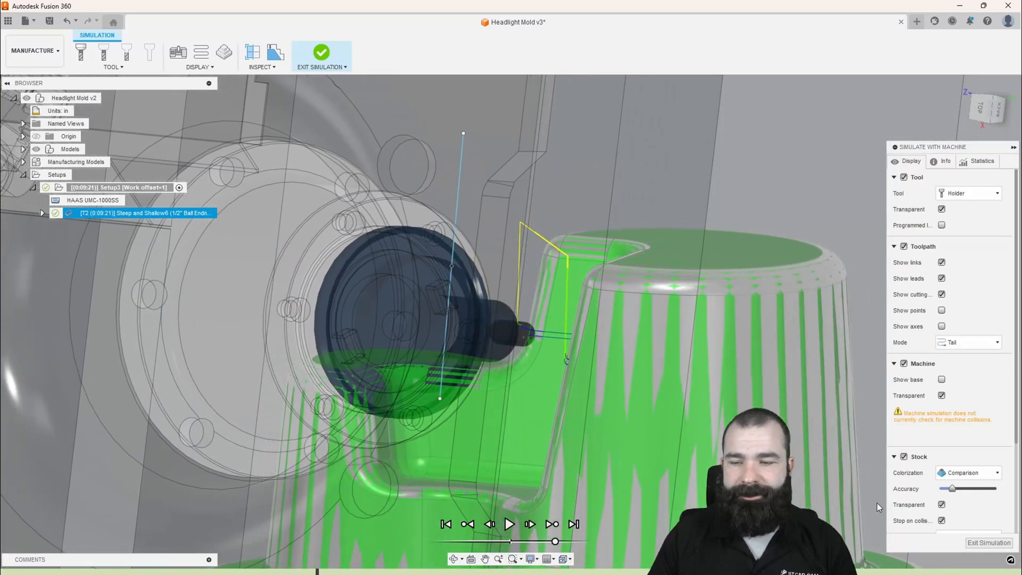
click(320, 56)
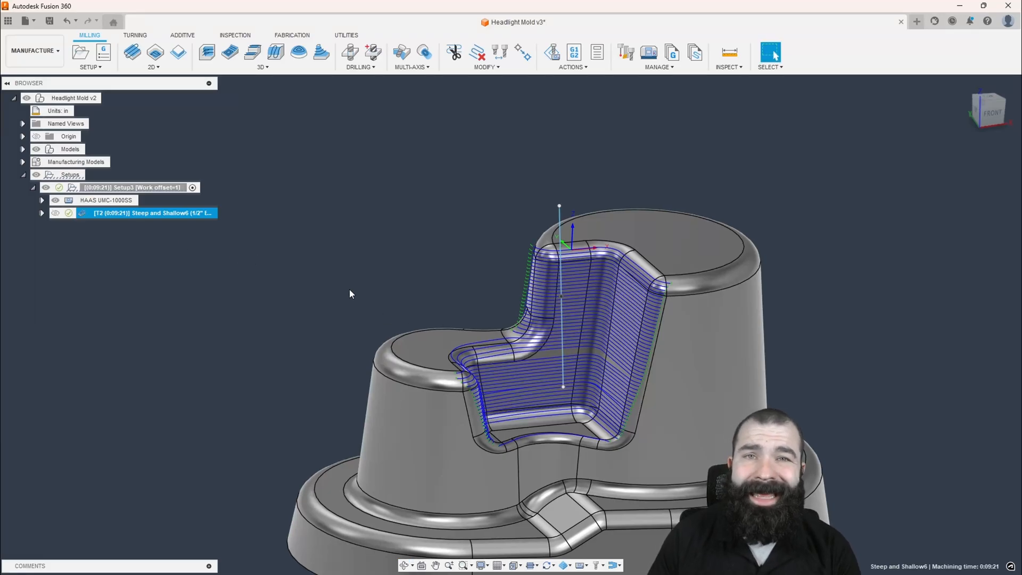
mouse_move(384, 292)
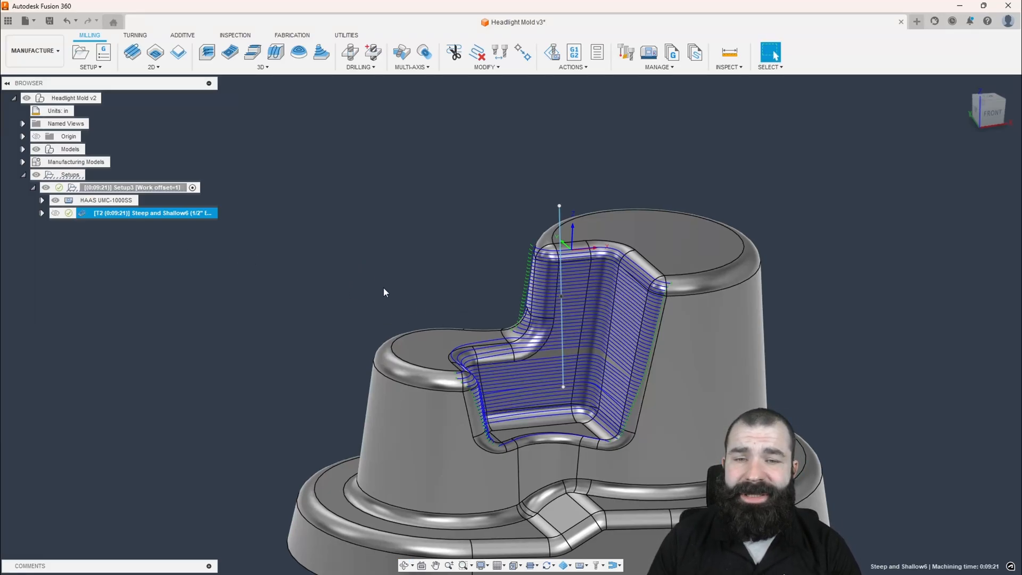
- Enable tool axis limits on Steep and Shallow6 with a 90° maximum tilt angle
double_click(153, 213)
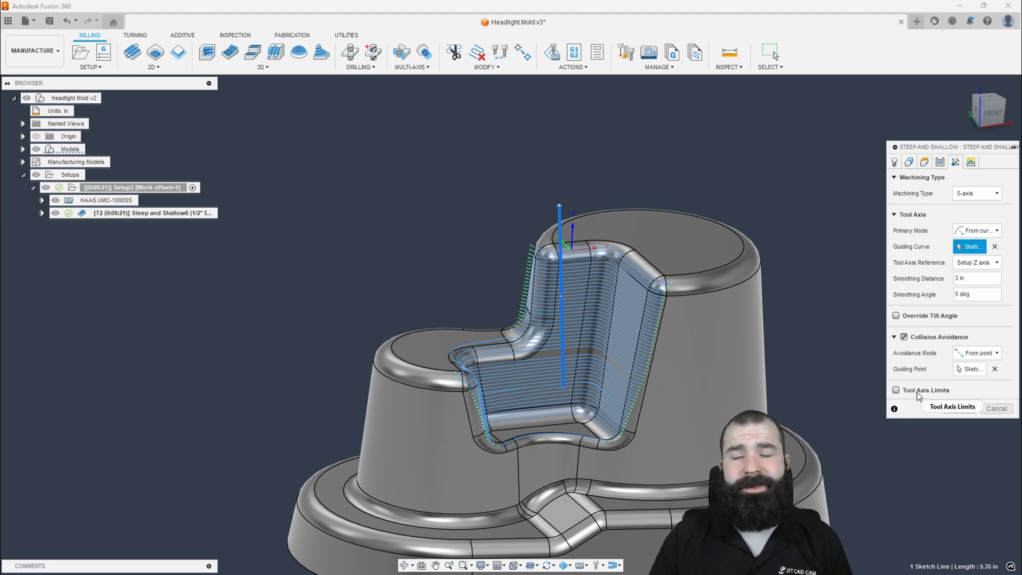
mouse_move(899, 377)
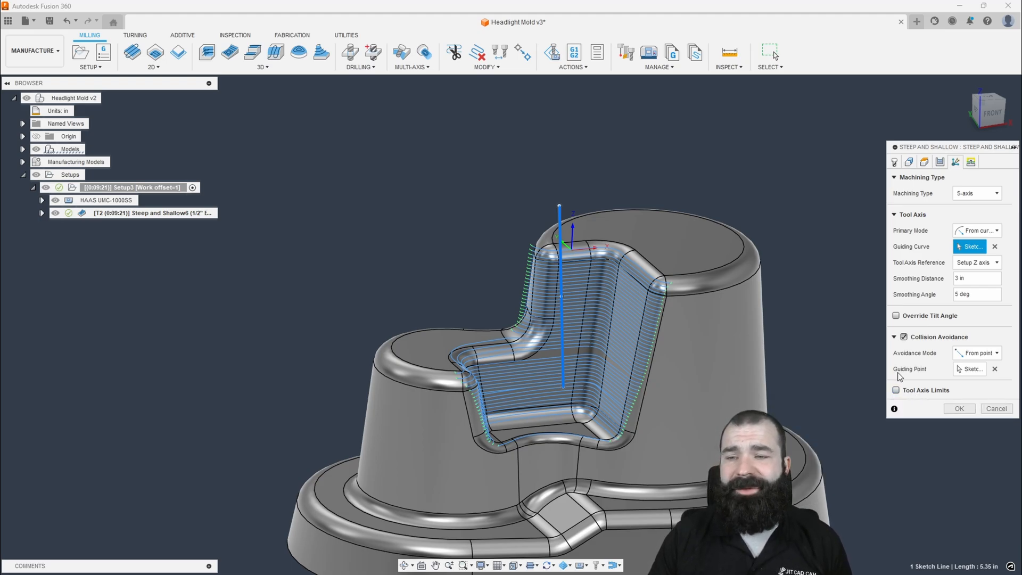
click(896, 390)
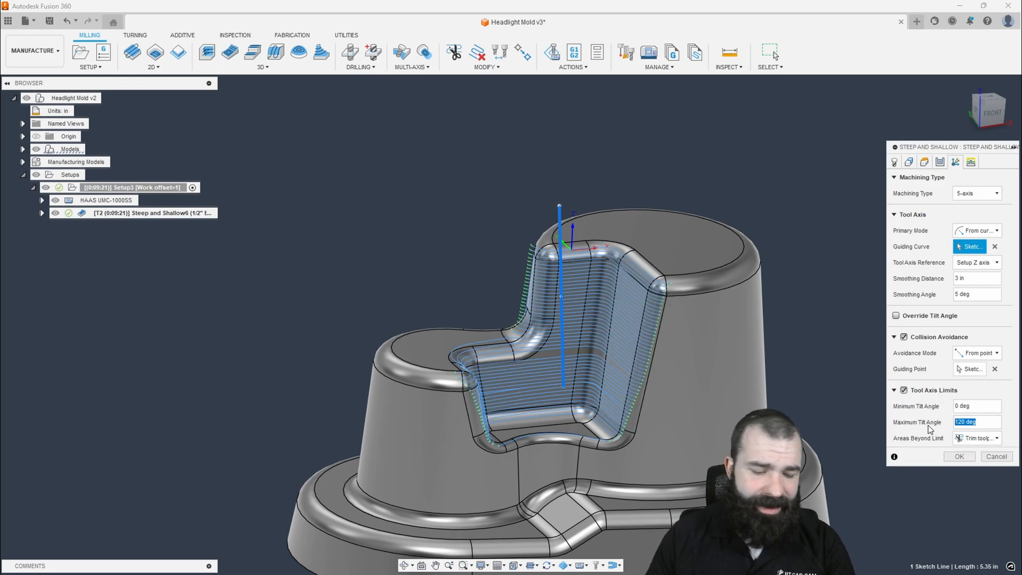
text(90)
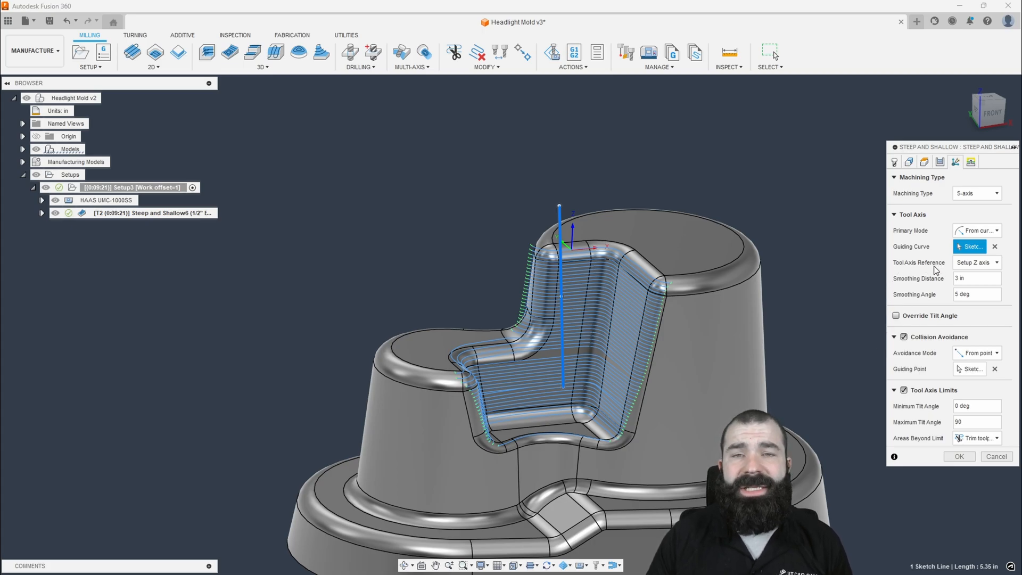
mouse_move(974, 262)
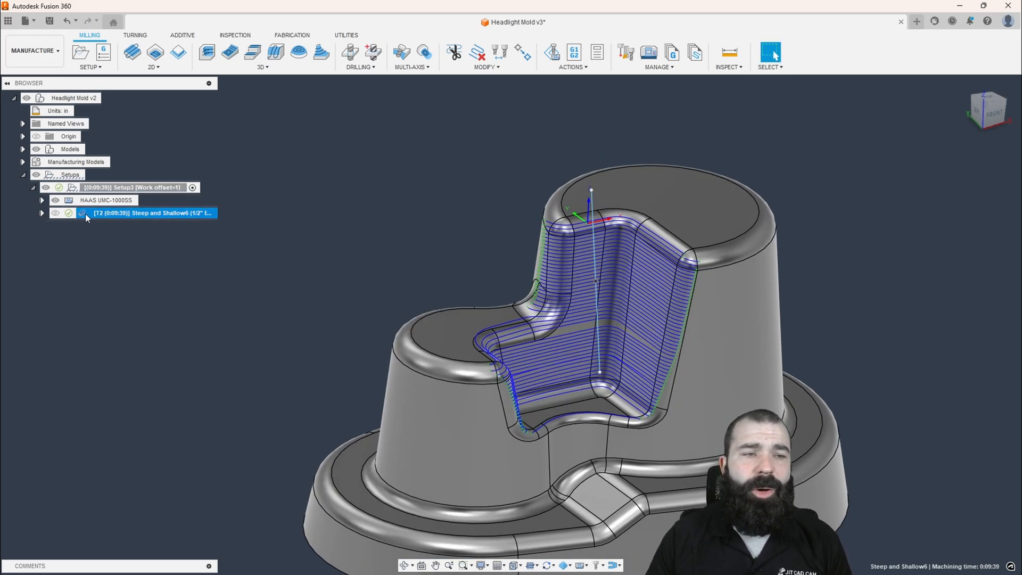
- Set Steep and Shallow6's primary tool axis mode to Lead and lean and regenerate
double_click(150, 213)
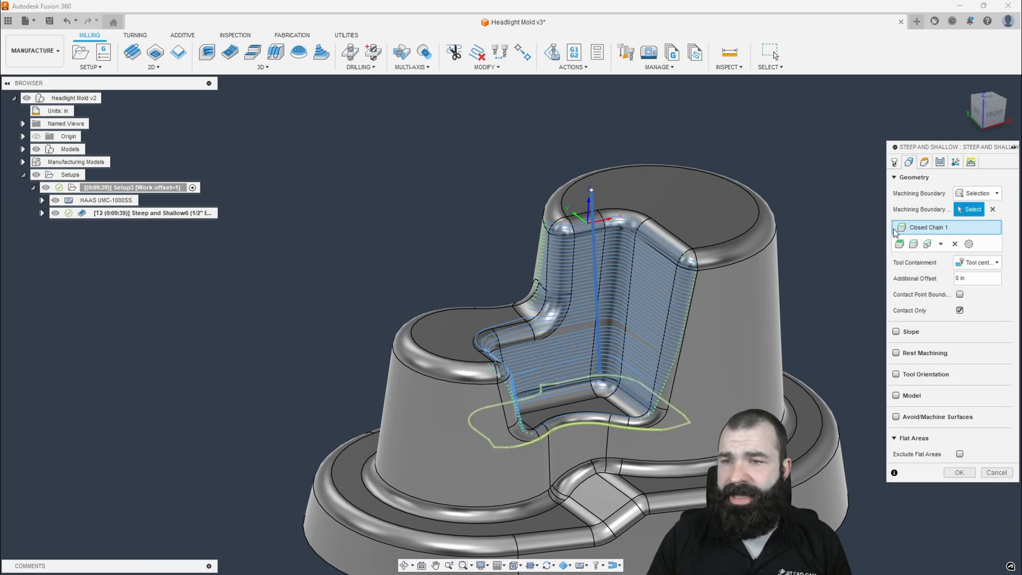
mouse_move(956, 162)
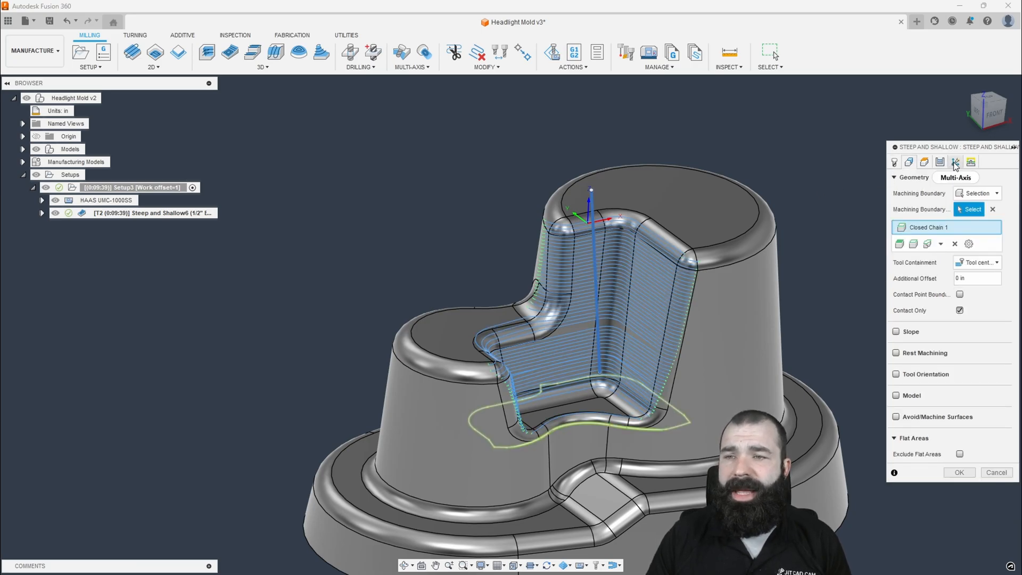
click(955, 162)
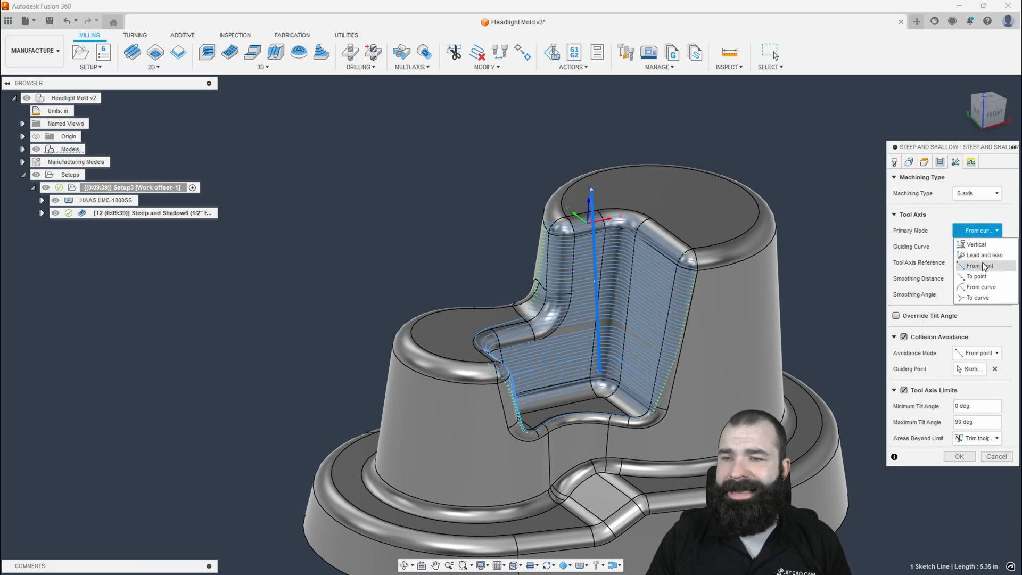
click(980, 254)
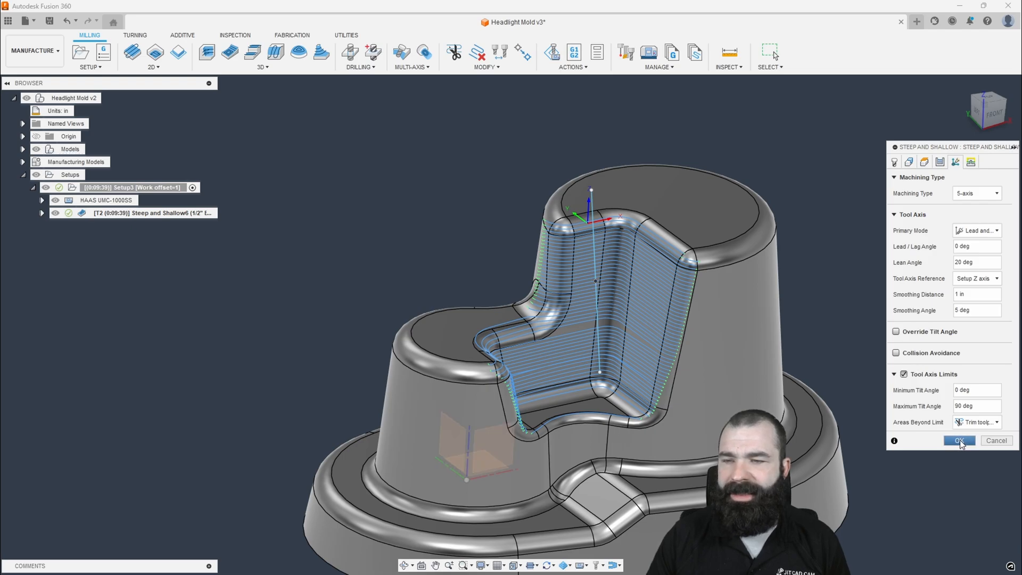
click(959, 439)
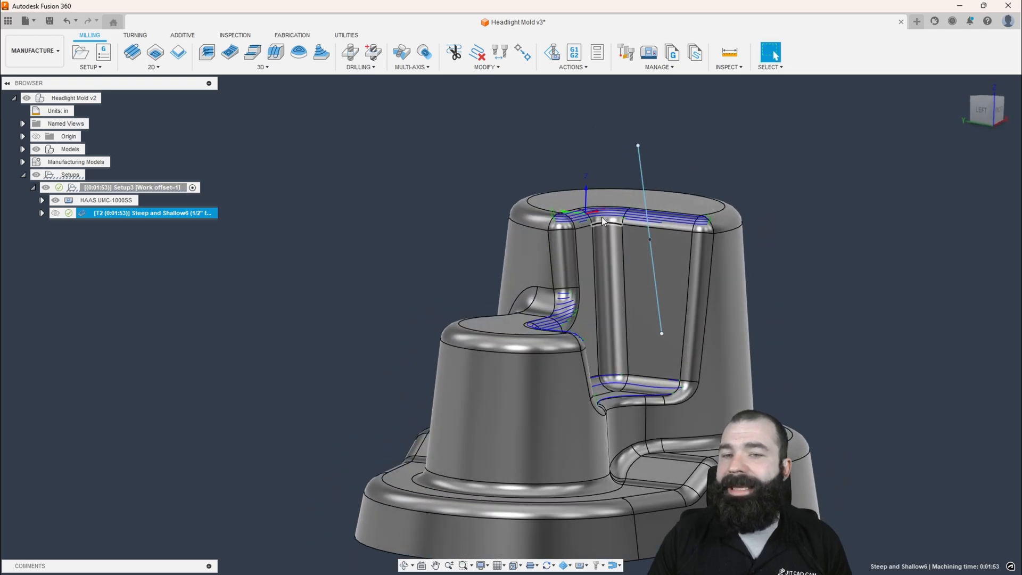
mouse_move(846, 327)
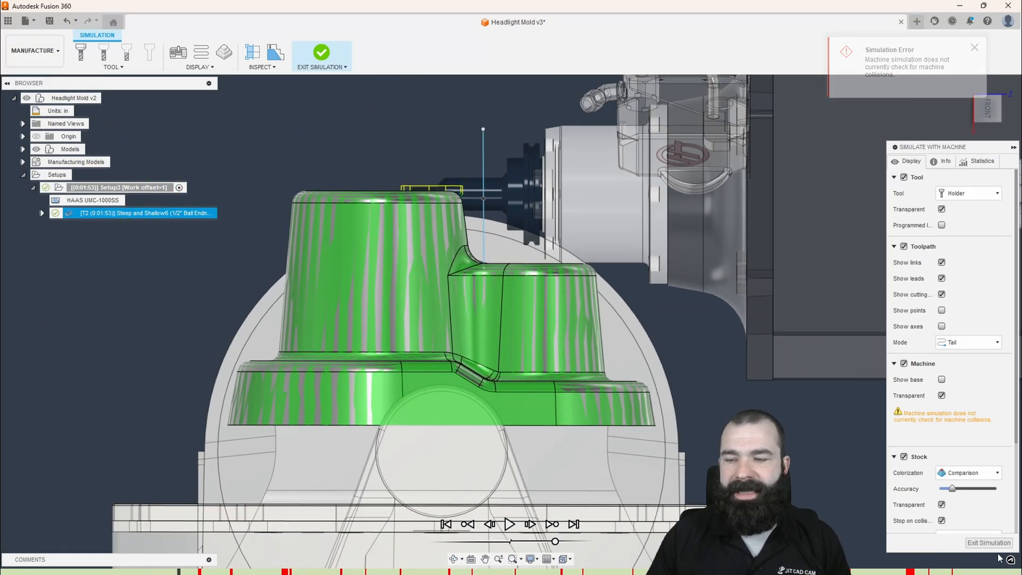
click(320, 54)
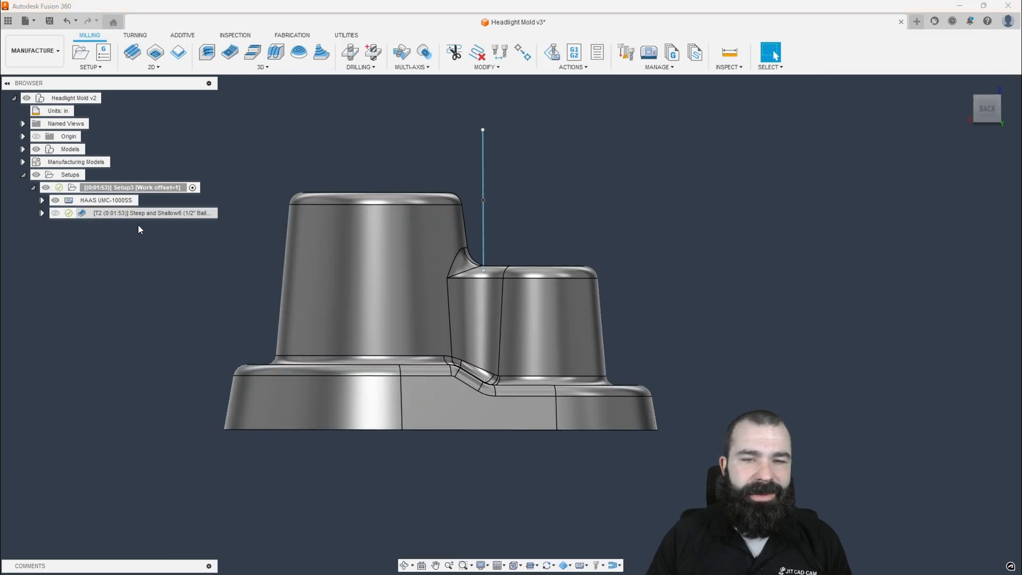
- Change Areas Beyond Limit from Trim toolpath to Machine and regenerate Steep and Shallow6
double_click(151, 212)
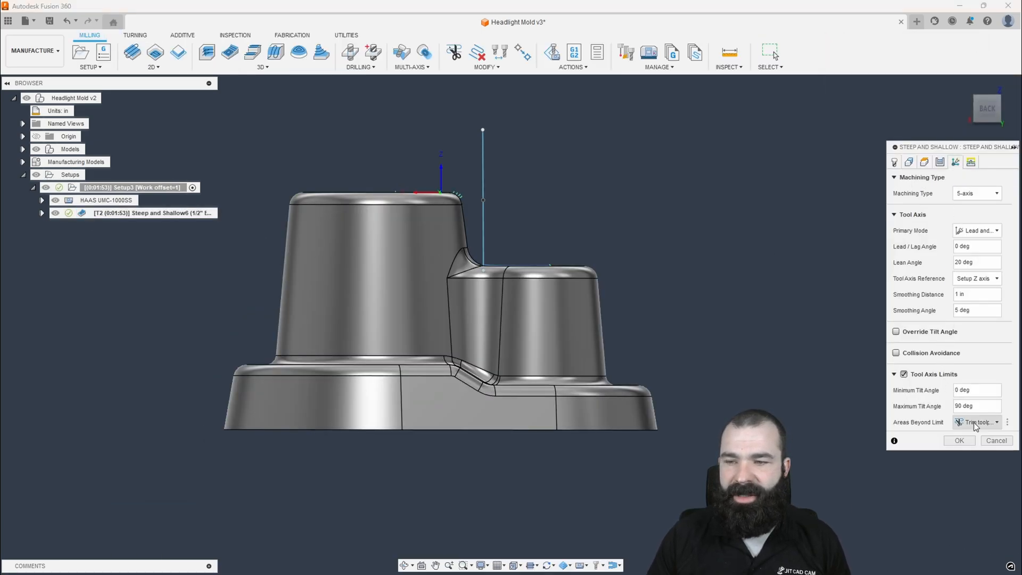
click(977, 421)
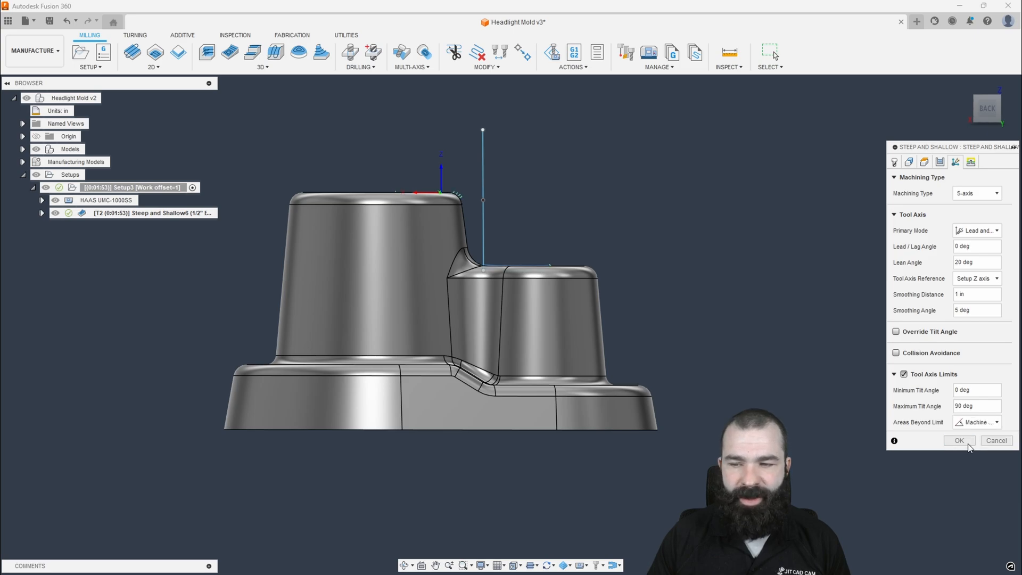
click(958, 440)
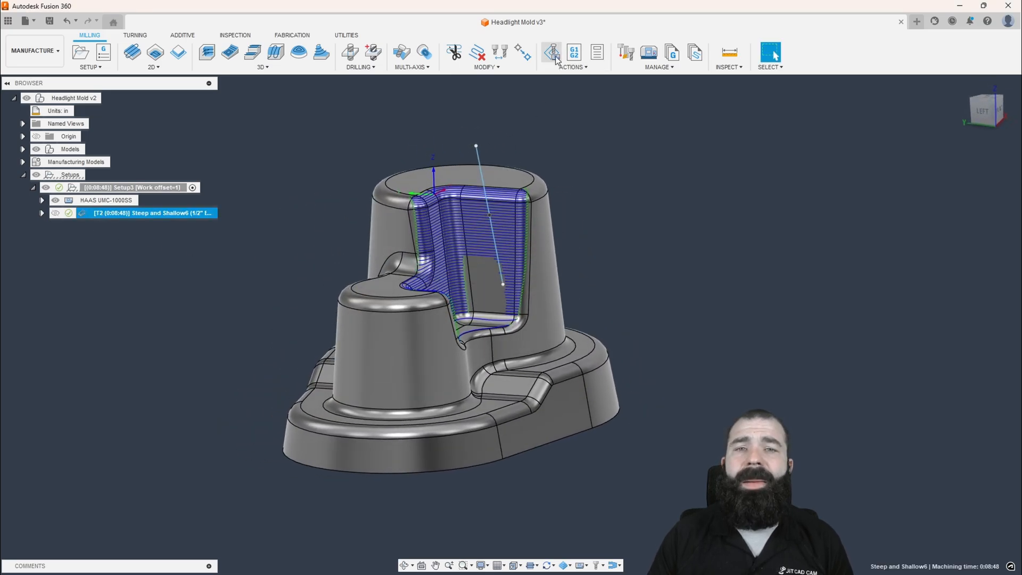
click(550, 53)
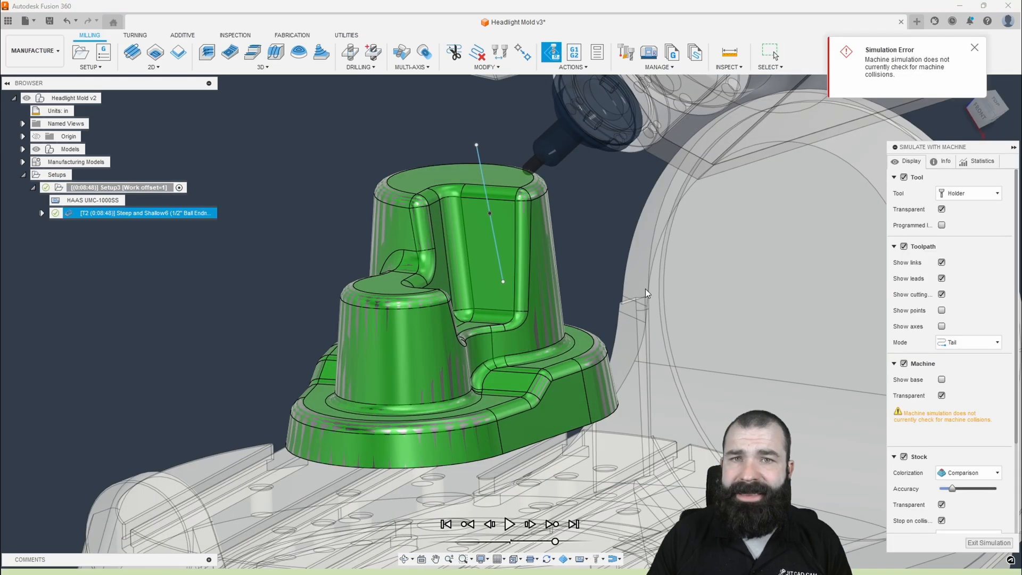
click(509, 524)
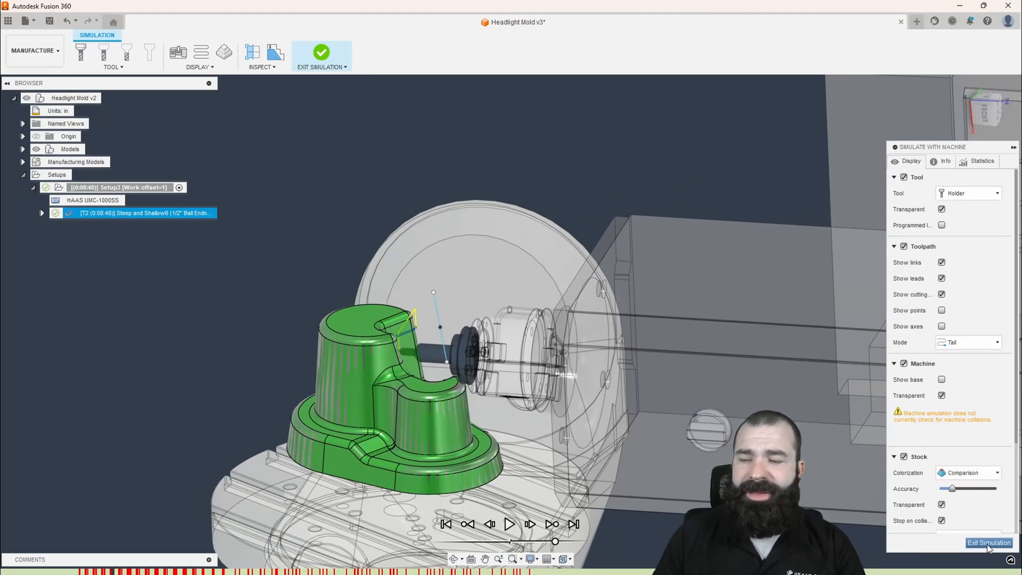
click(989, 541)
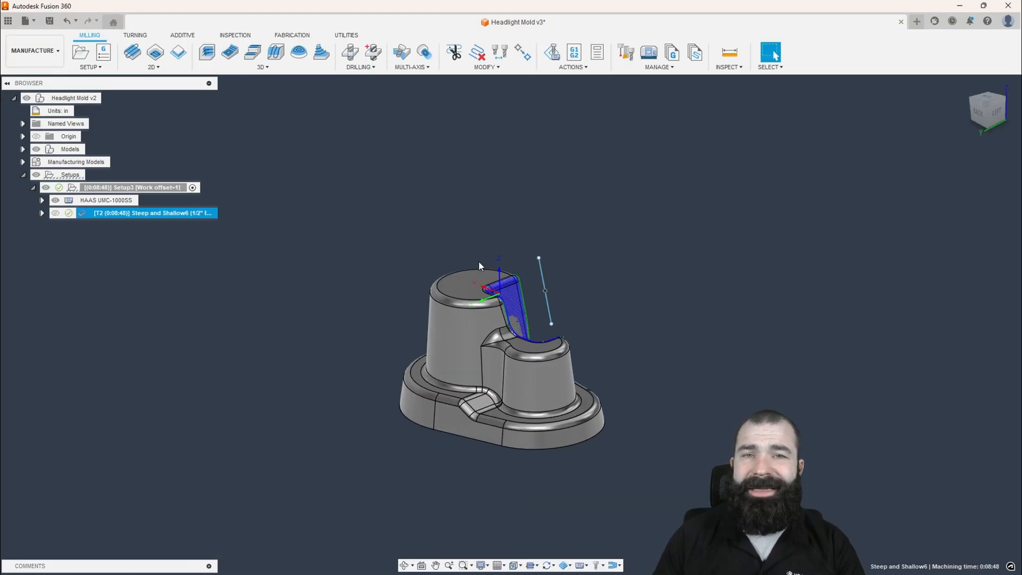